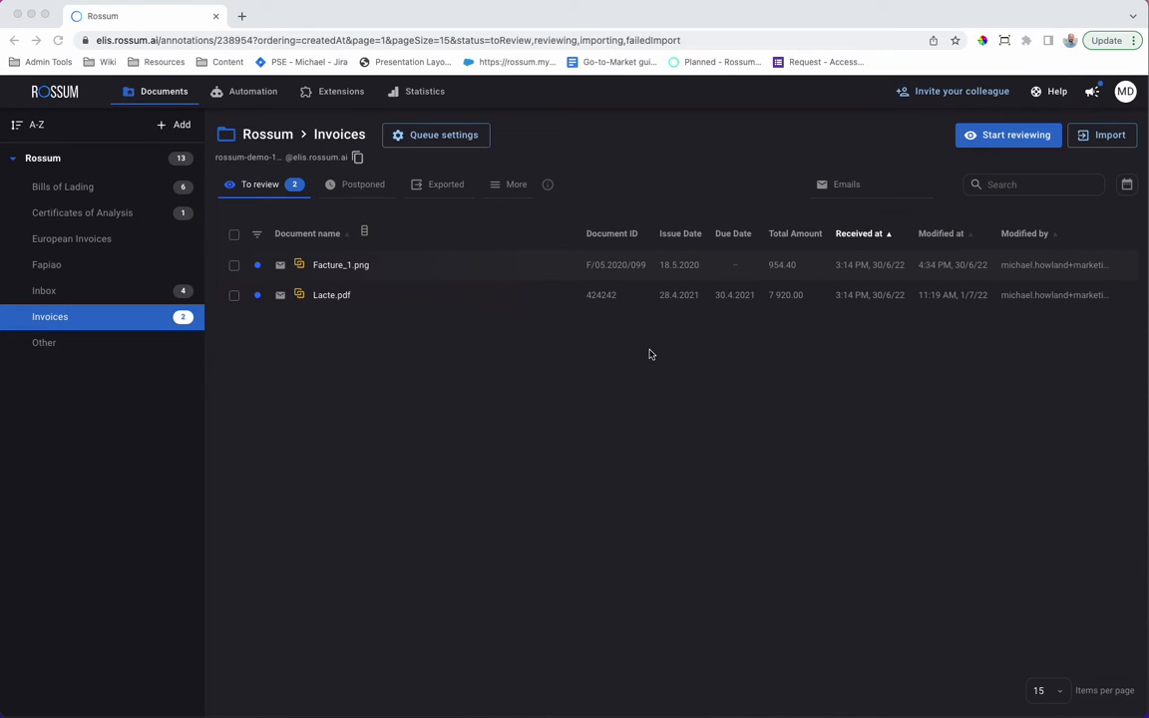
- Browse the Exported and To review tabs, preview Facture_1.png, and bring up the Automation menu
{"action": "left_click", "coordinate": [447, 183]}
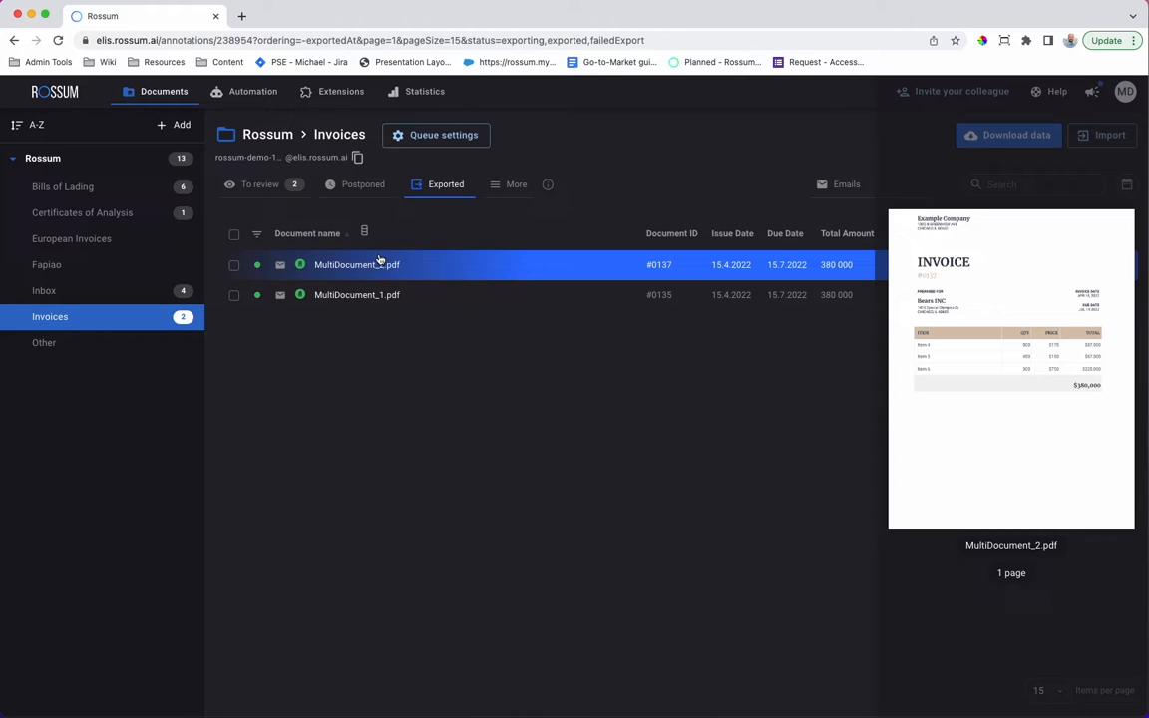
{"action": "left_click", "coordinate": [259, 183]}
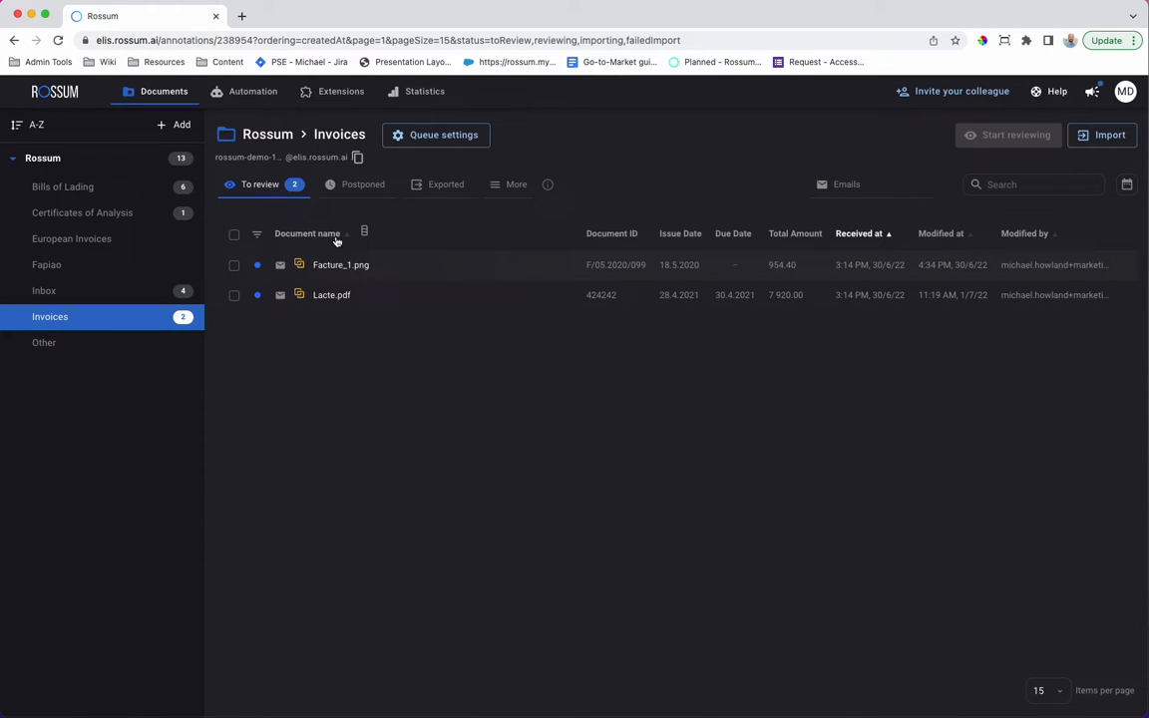
{"action": "left_click", "coordinate": [339, 263]}
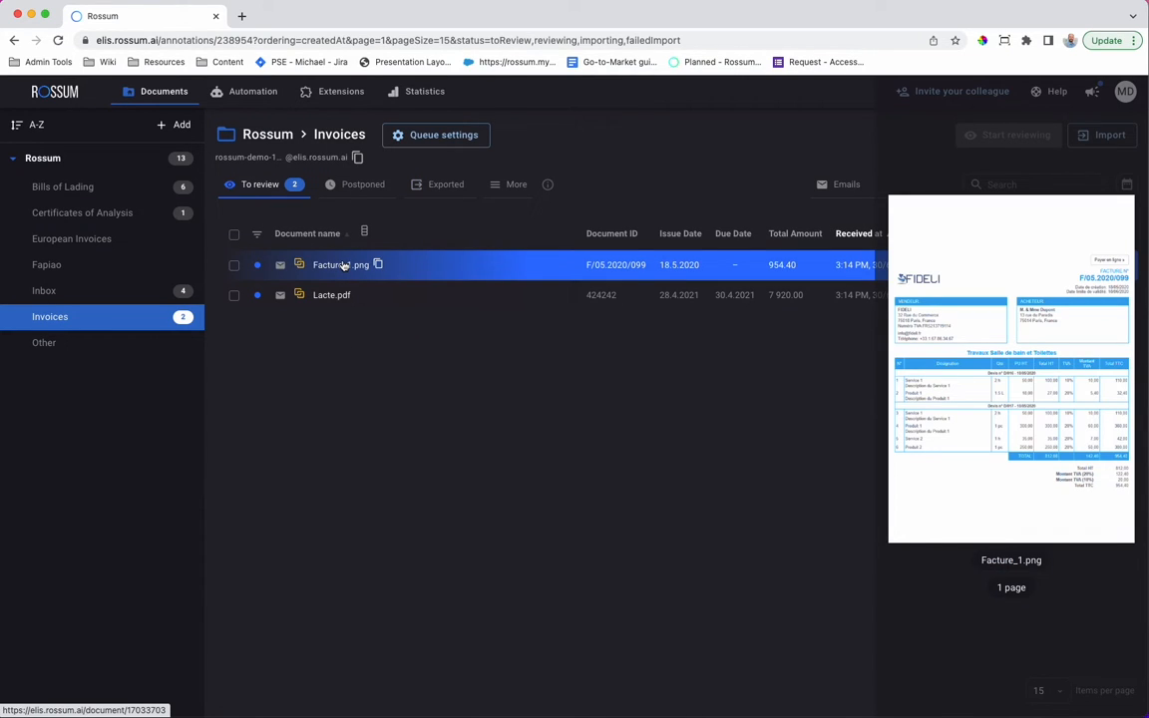
{"action": "left_click", "coordinate": [252, 92]}
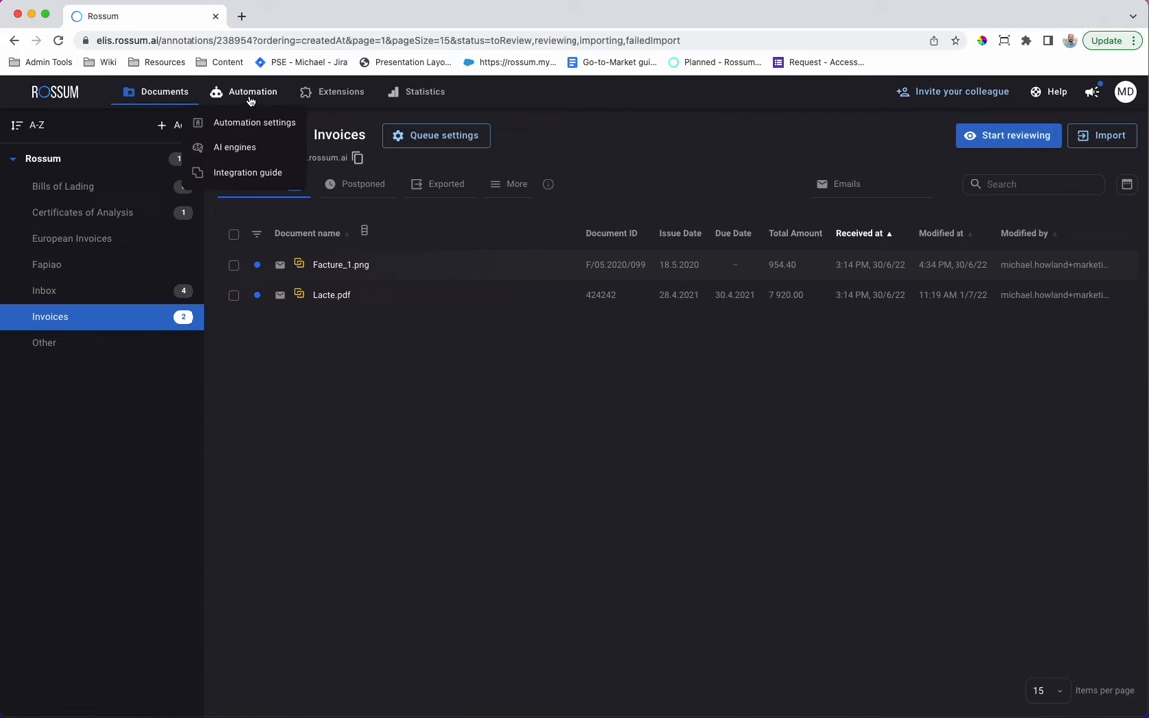
- Show the Invoices queue automation settings and scroll to the per-field Automation data table
{"action": "left_click", "coordinate": [255, 122]}
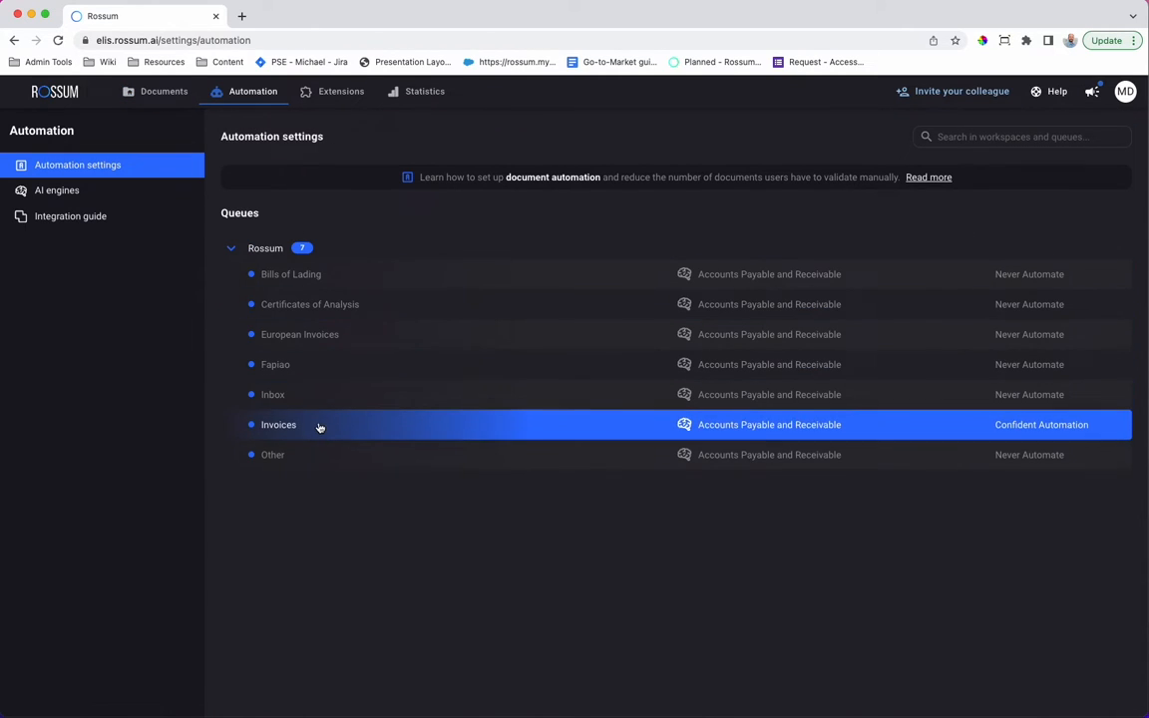
{"action": "left_click", "coordinate": [280, 423]}
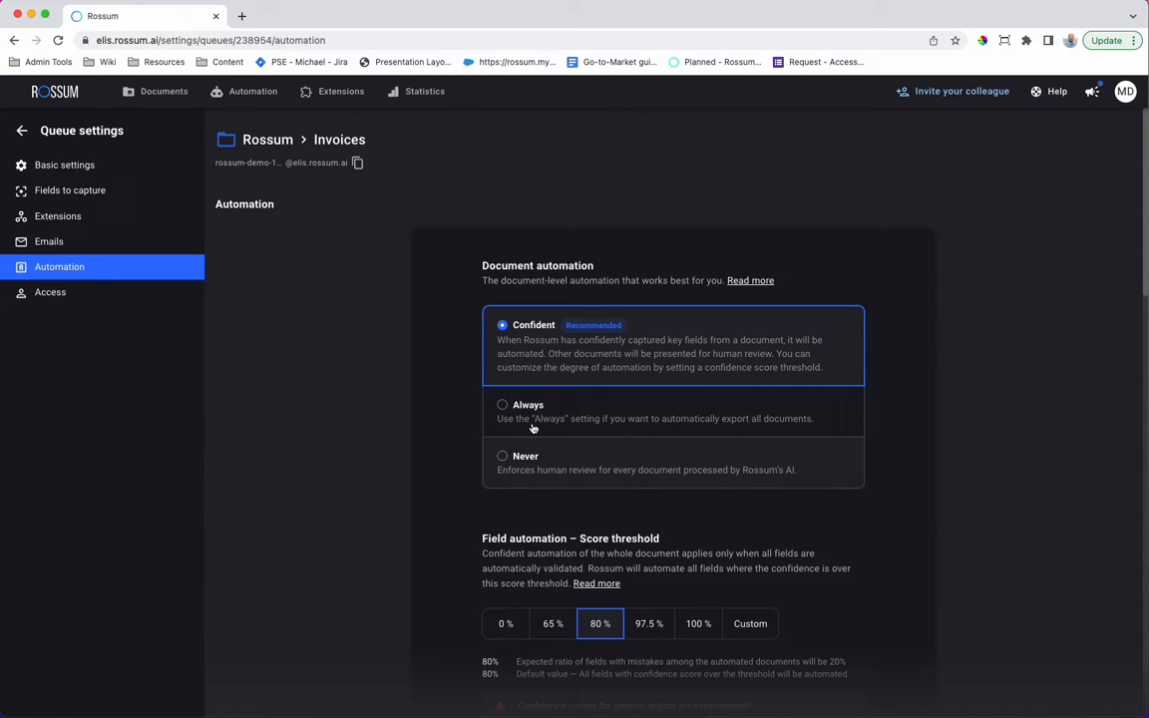
{"action": "scroll", "scroll_direction": "down", "scroll_amount": 3}
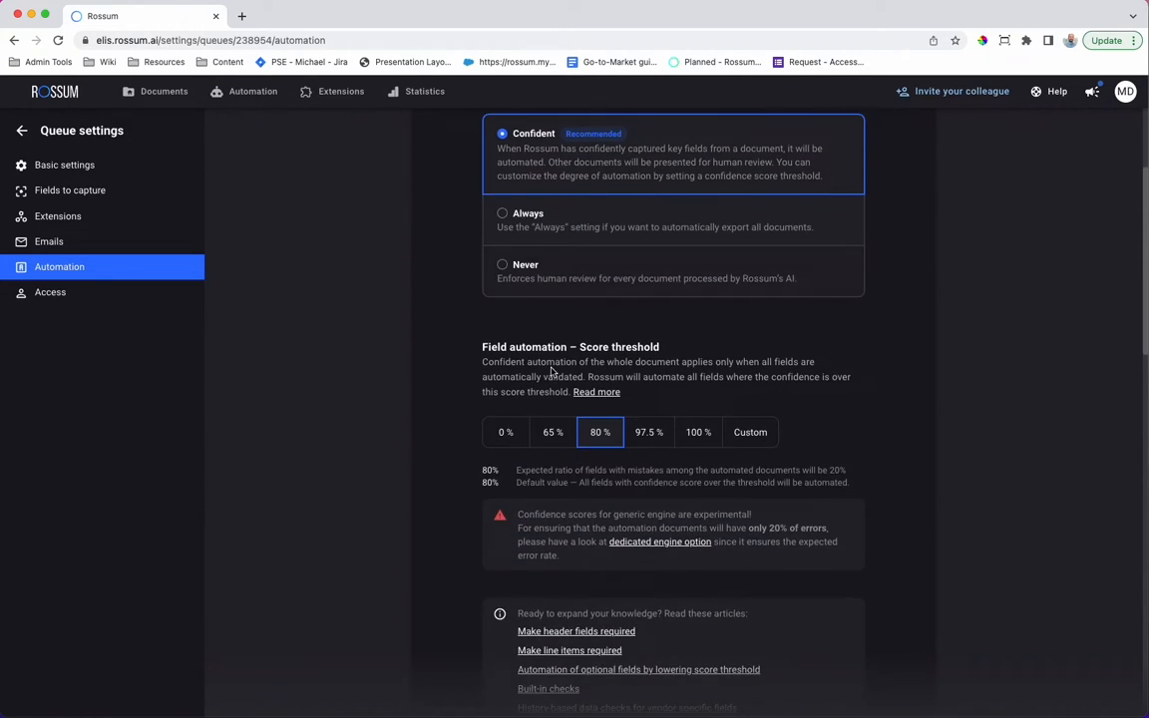
{"action": "scroll", "scroll_direction": "down", "scroll_amount": 3}
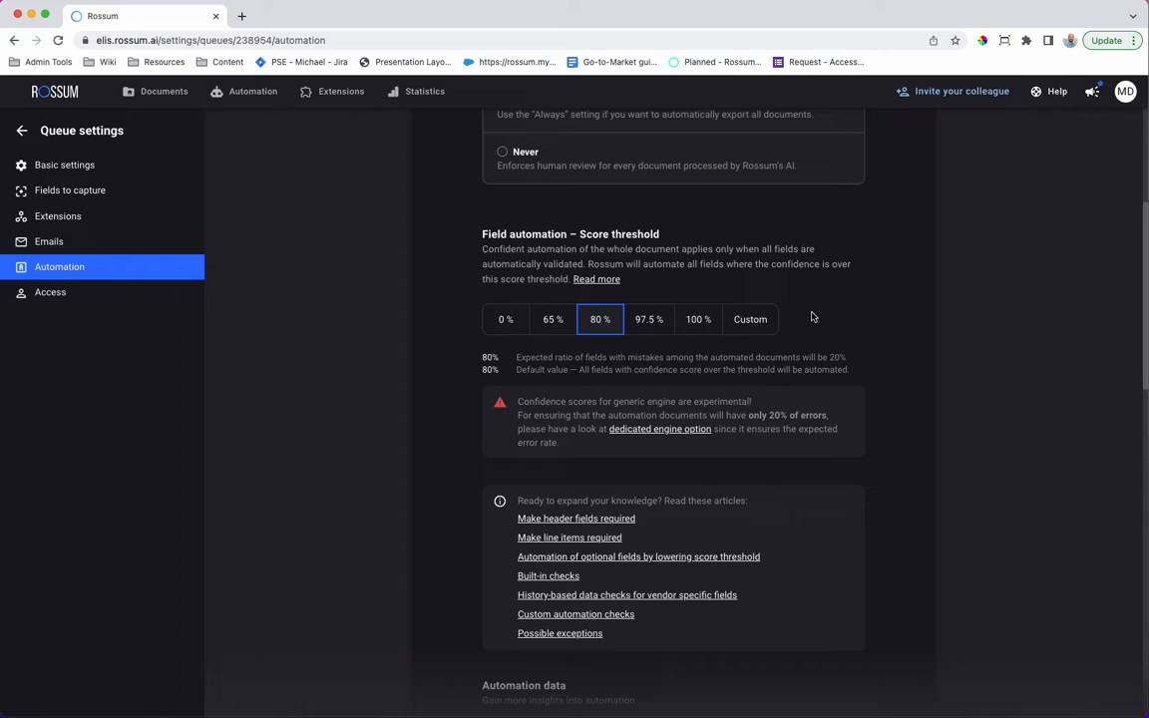
{"action": "mouse_move", "coordinate": [698, 300]}
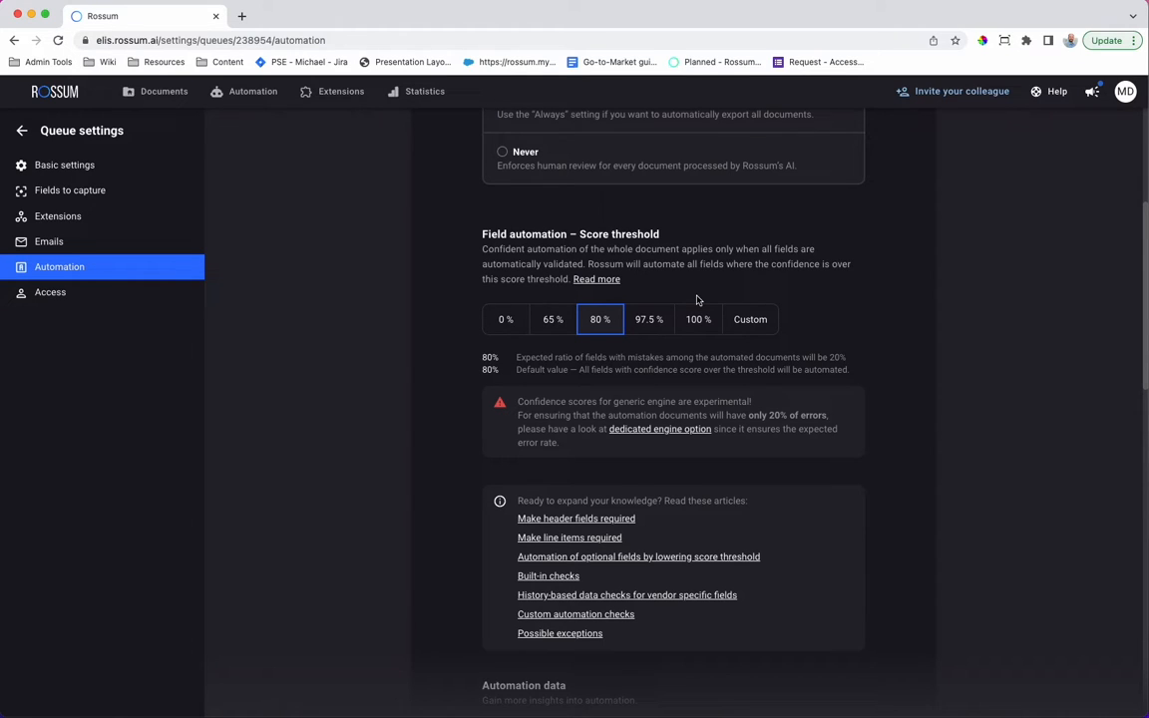
{"action": "scroll", "scroll_direction": "down", "scroll_amount": 3}
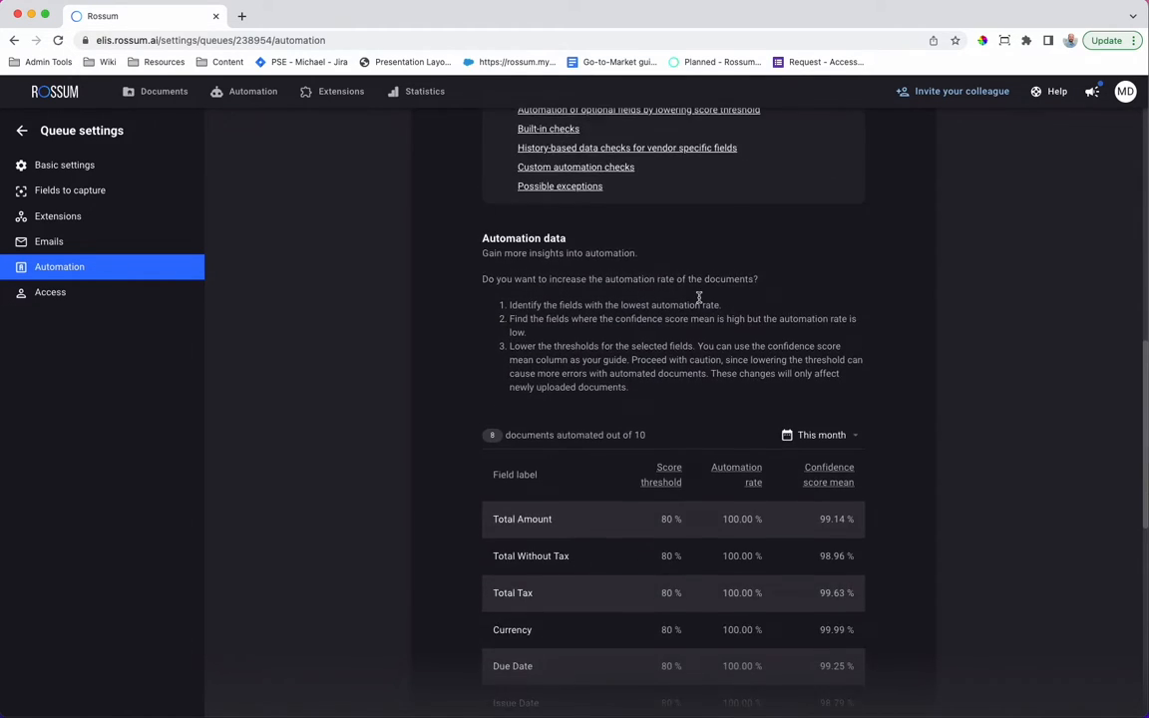
{"action": "scroll", "scroll_direction": "down", "scroll_amount": 3}
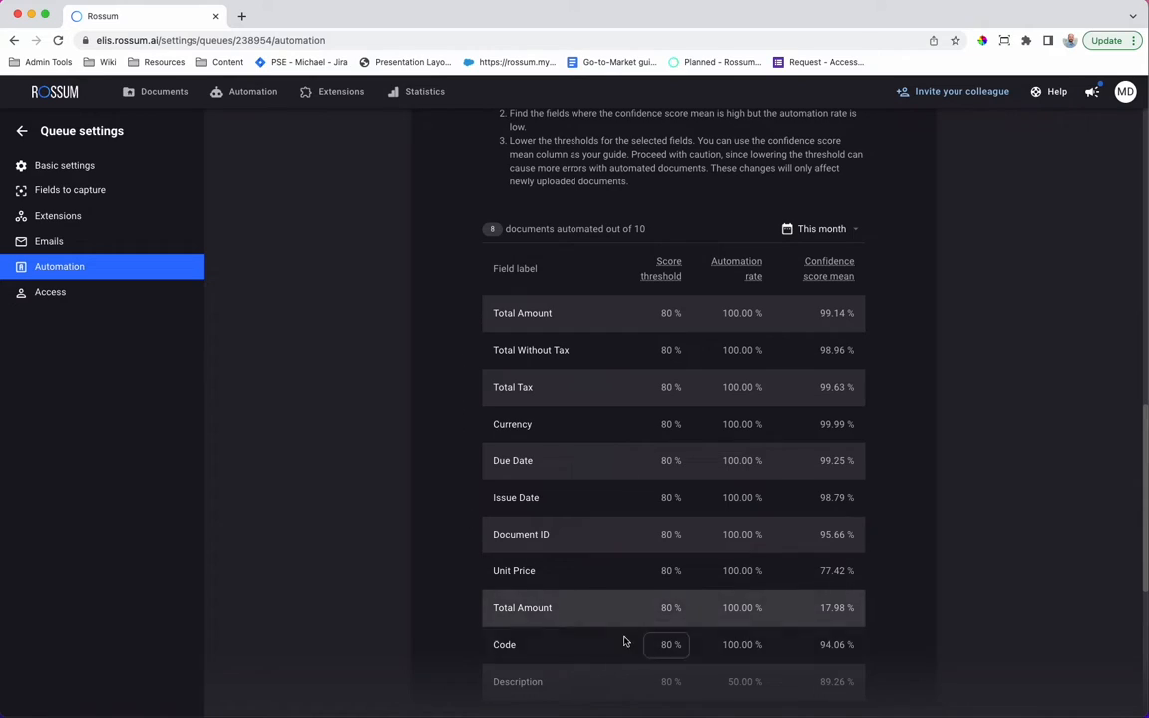
- Set Total Amount threshold to 95% and Total Without Tax to 90%, then save the changes
{"action": "left_click", "coordinate": [666, 313]}
{"action": "type", "text": "95"}
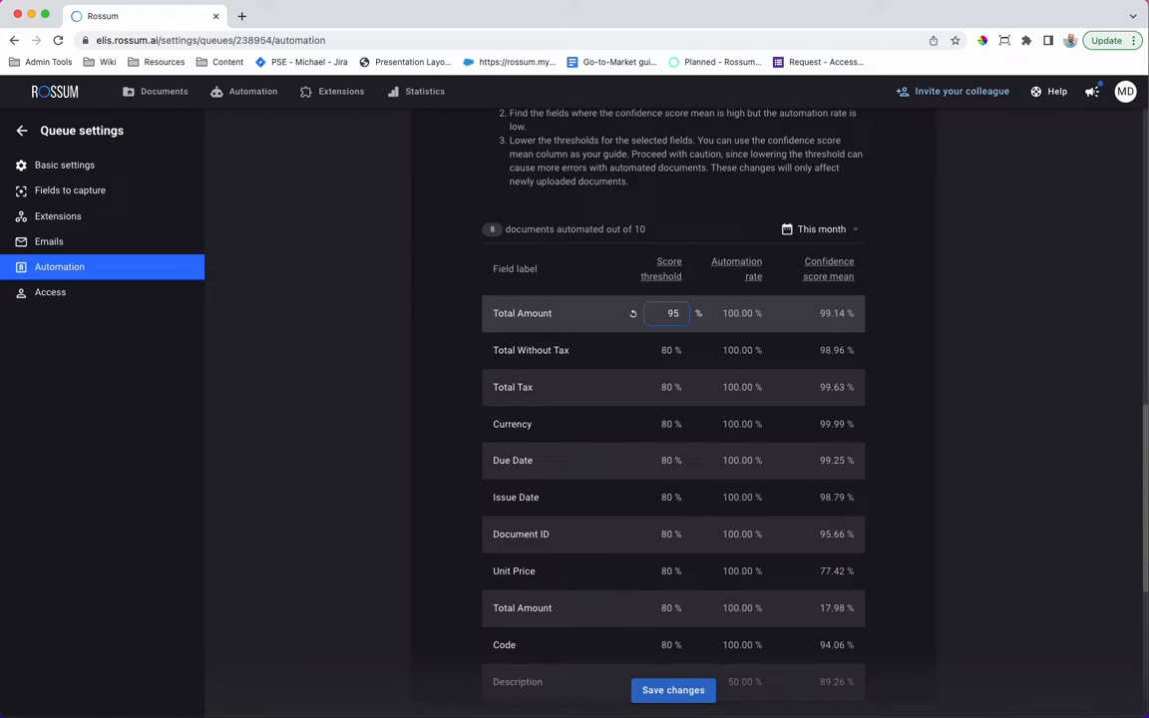
{"action": "left_click", "coordinate": [670, 351]}
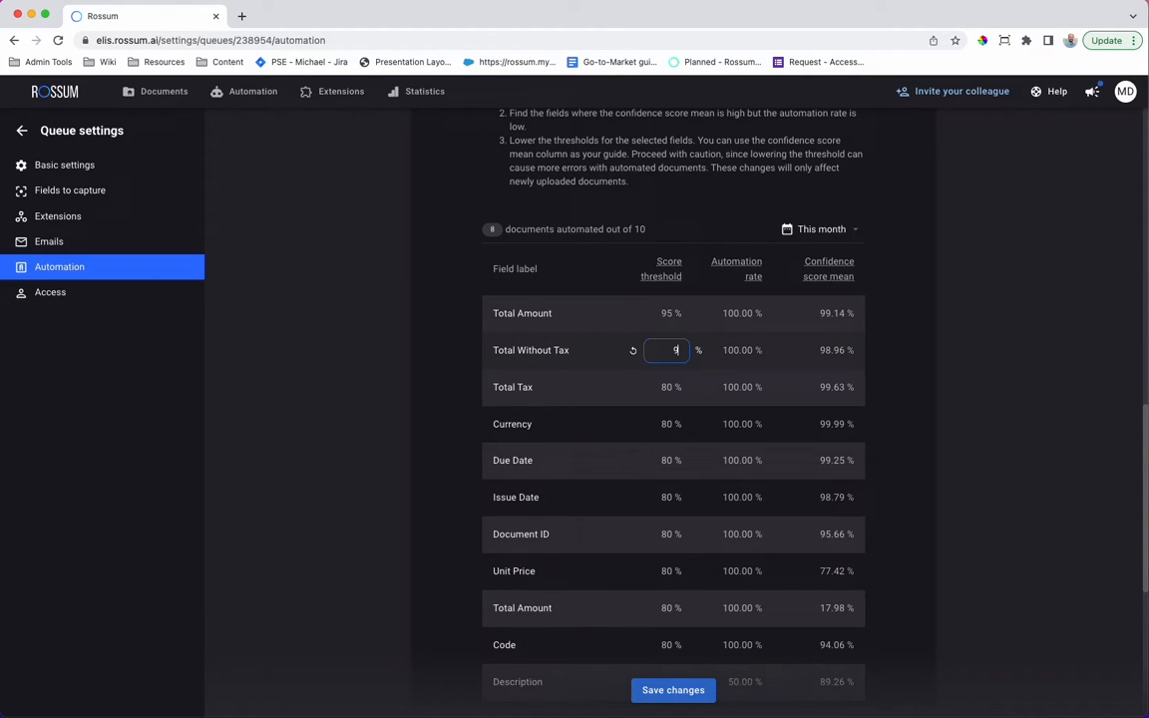
{"action": "type", "text": "0"}
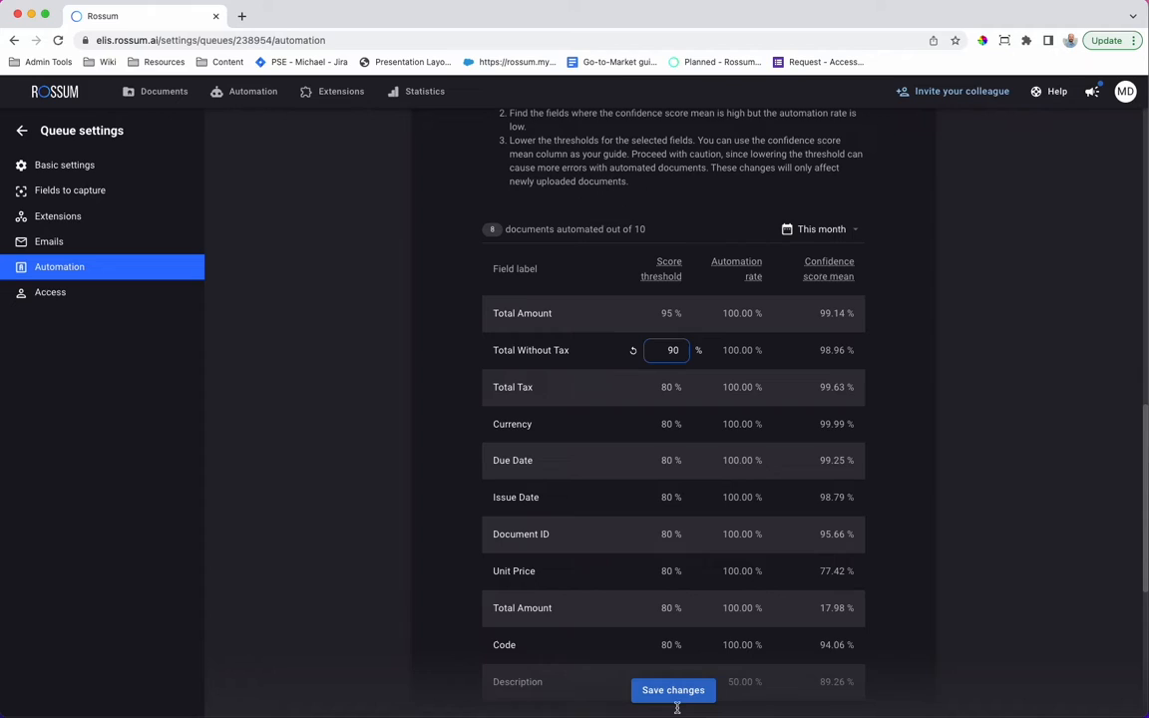
{"action": "left_click", "coordinate": [674, 690]}
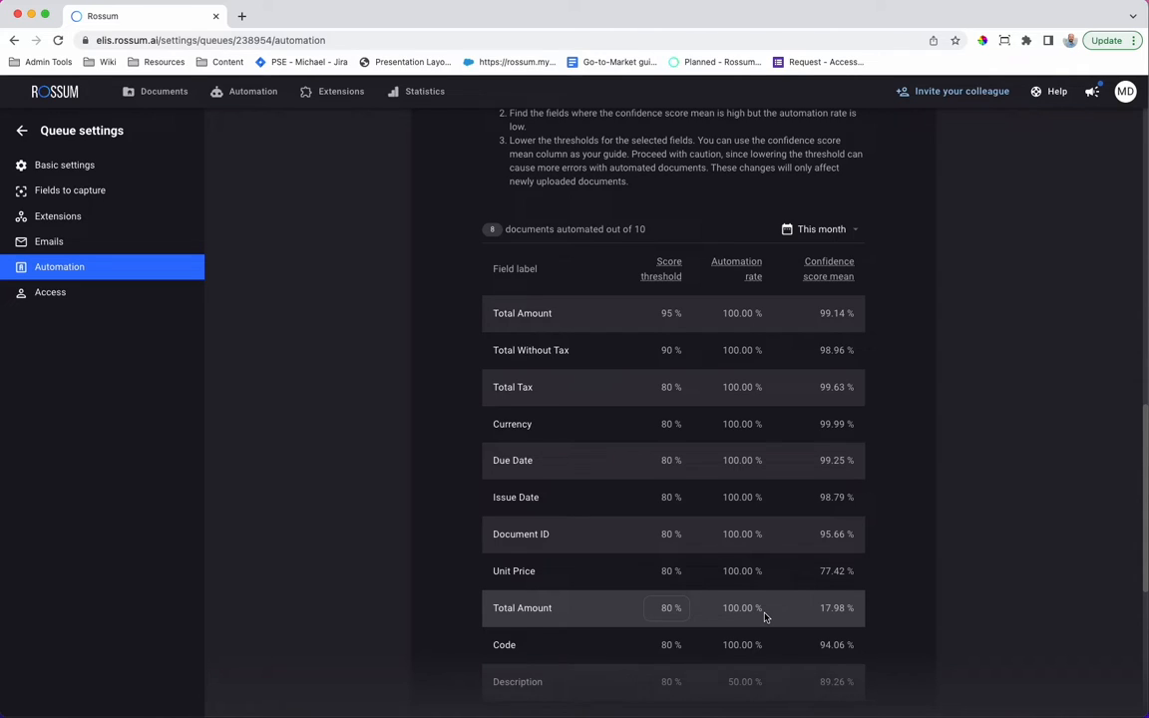
{"action": "mouse_move", "coordinate": [810, 624]}
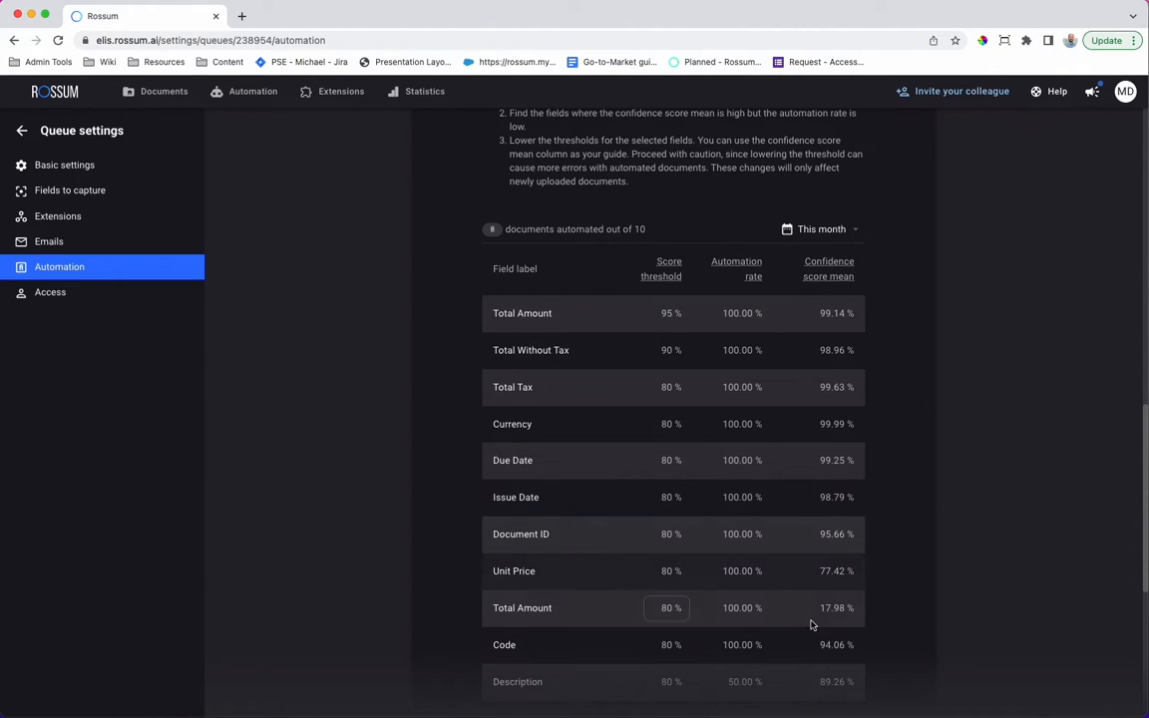
{"action": "mouse_move", "coordinate": [854, 303]}
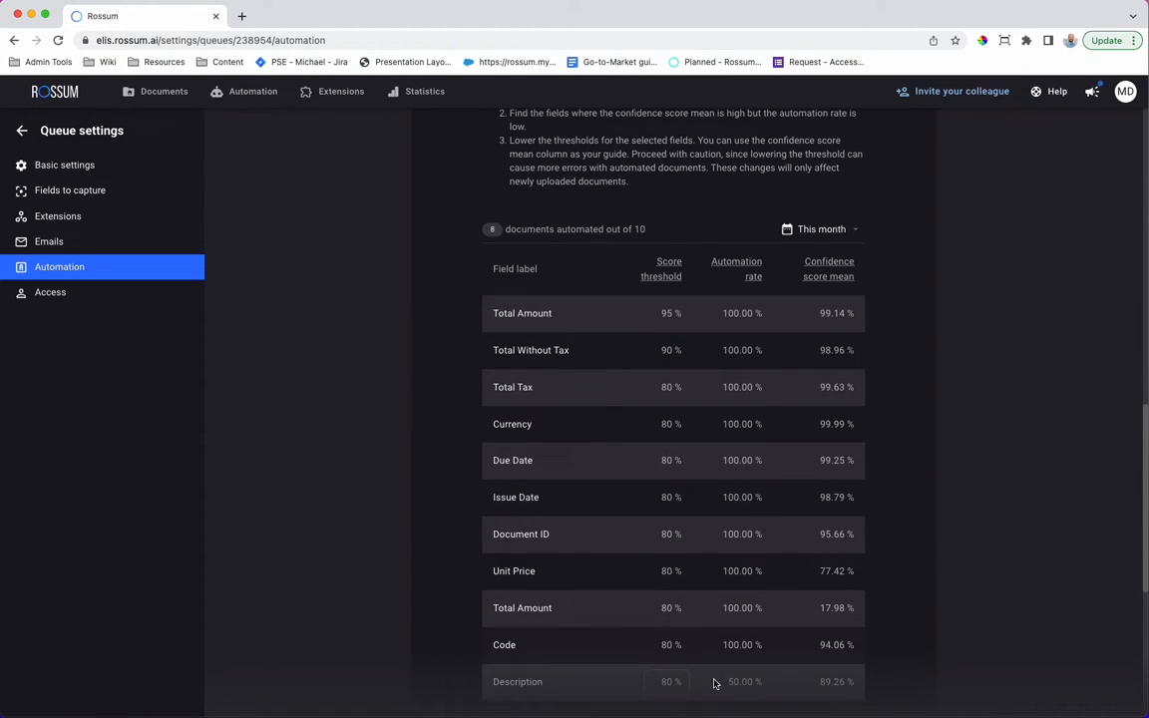
{"action": "mouse_move", "coordinate": [738, 283]}
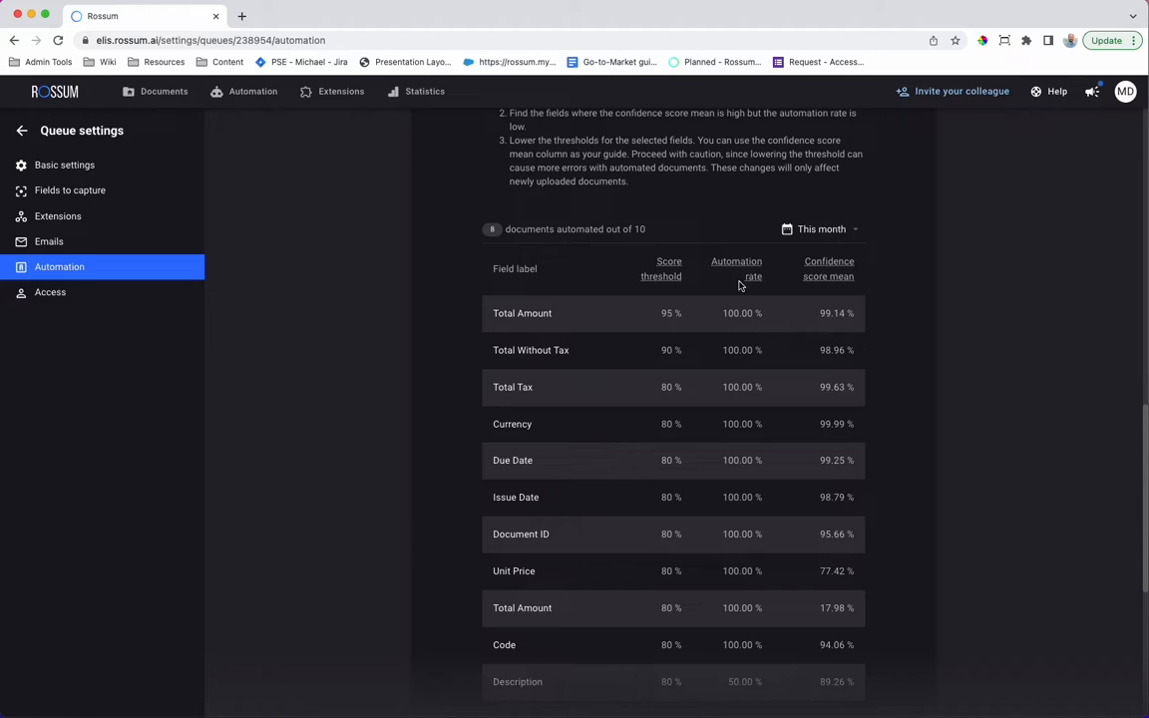
- Browse the Rossum Store extension catalogue, including Document Sorting and Address Prefilling
{"action": "left_click", "coordinate": [341, 92]}
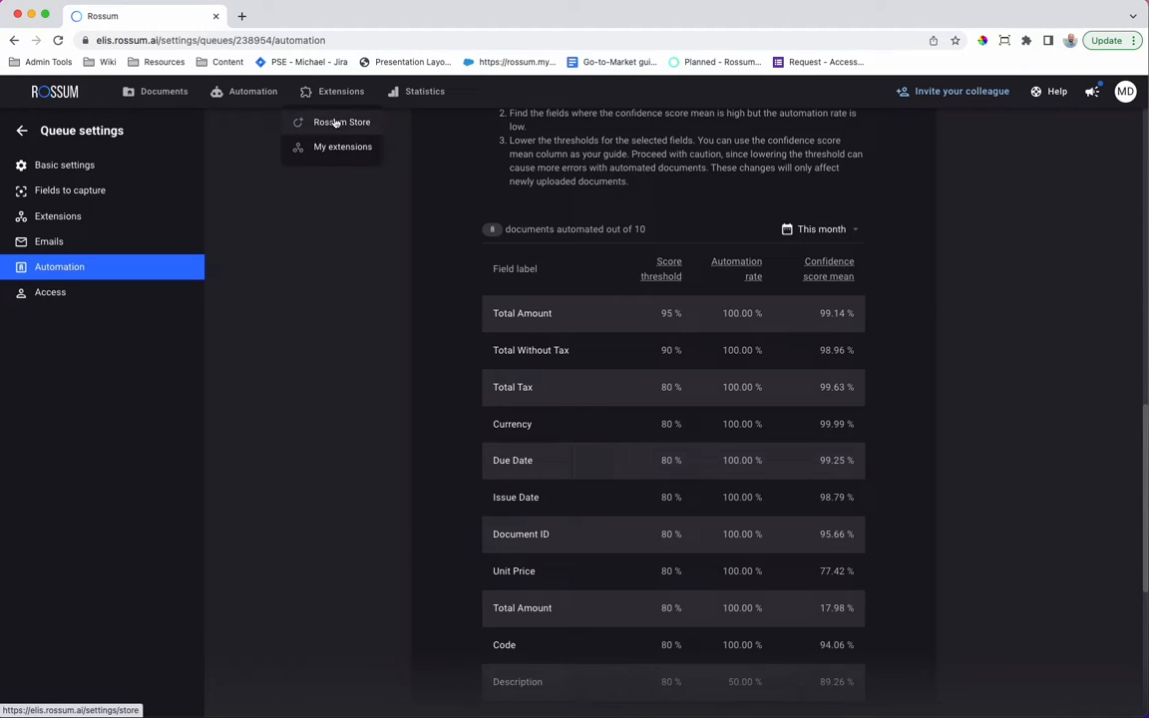
{"action": "left_click", "coordinate": [343, 122]}
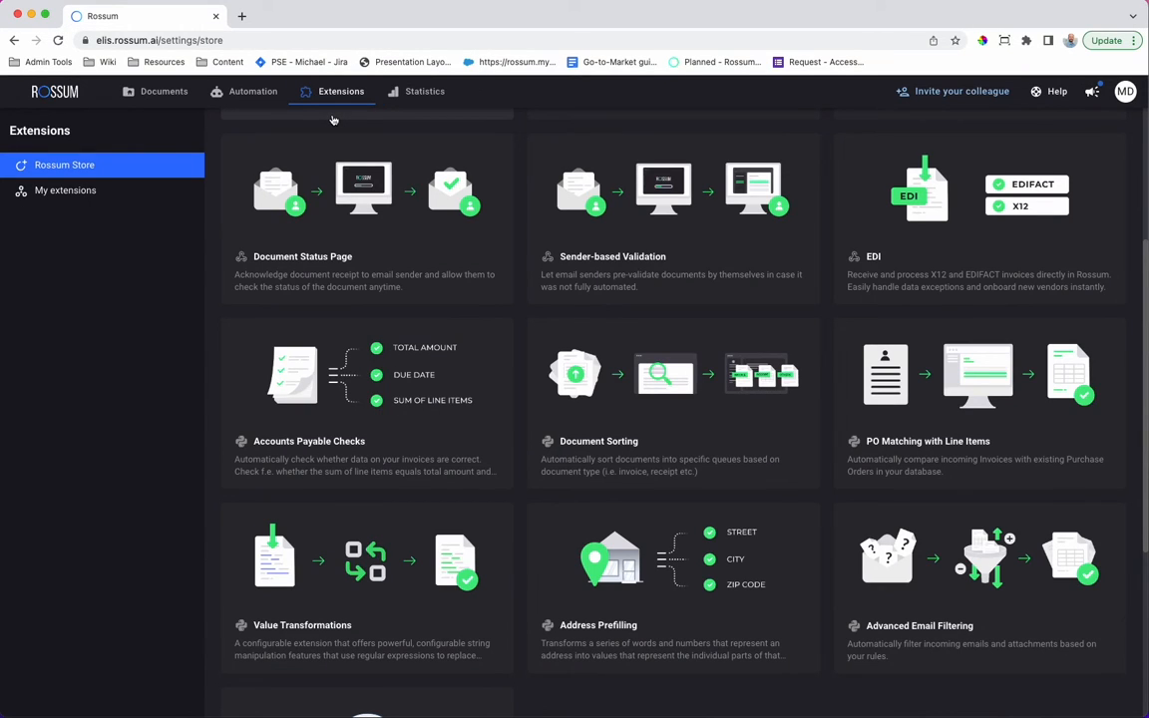
{"action": "scroll", "scroll_direction": "down", "scroll_amount": 3}
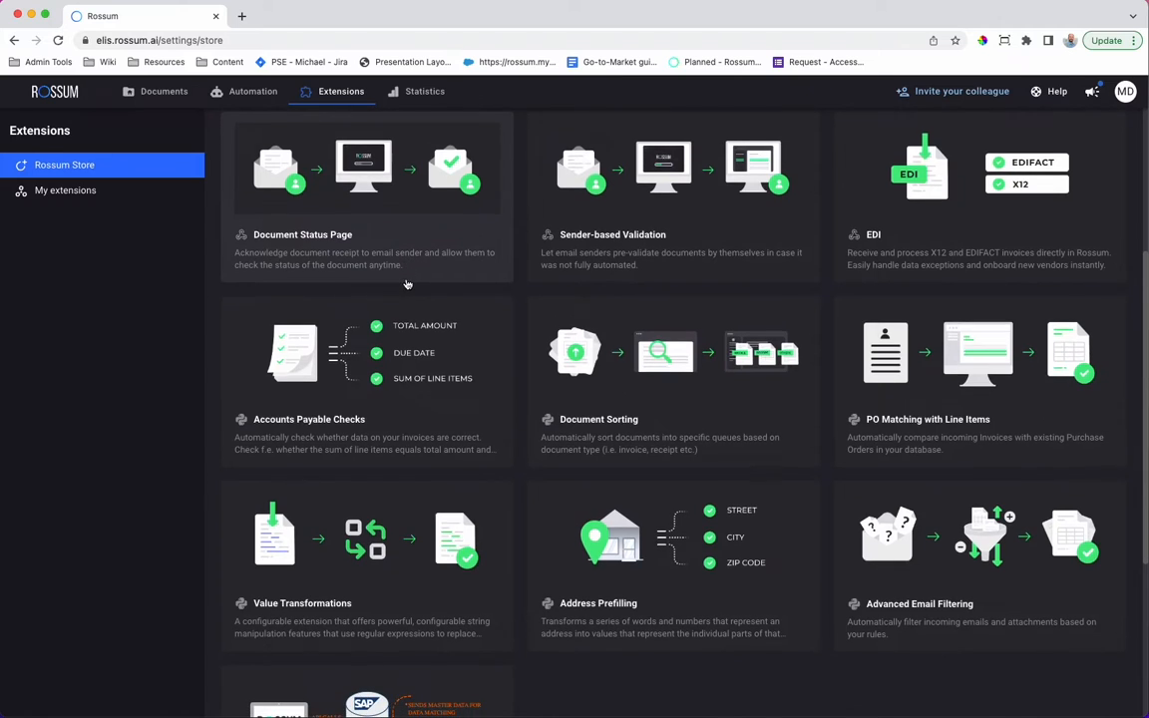
{"action": "scroll", "scroll_direction": "down", "scroll_amount": 3}
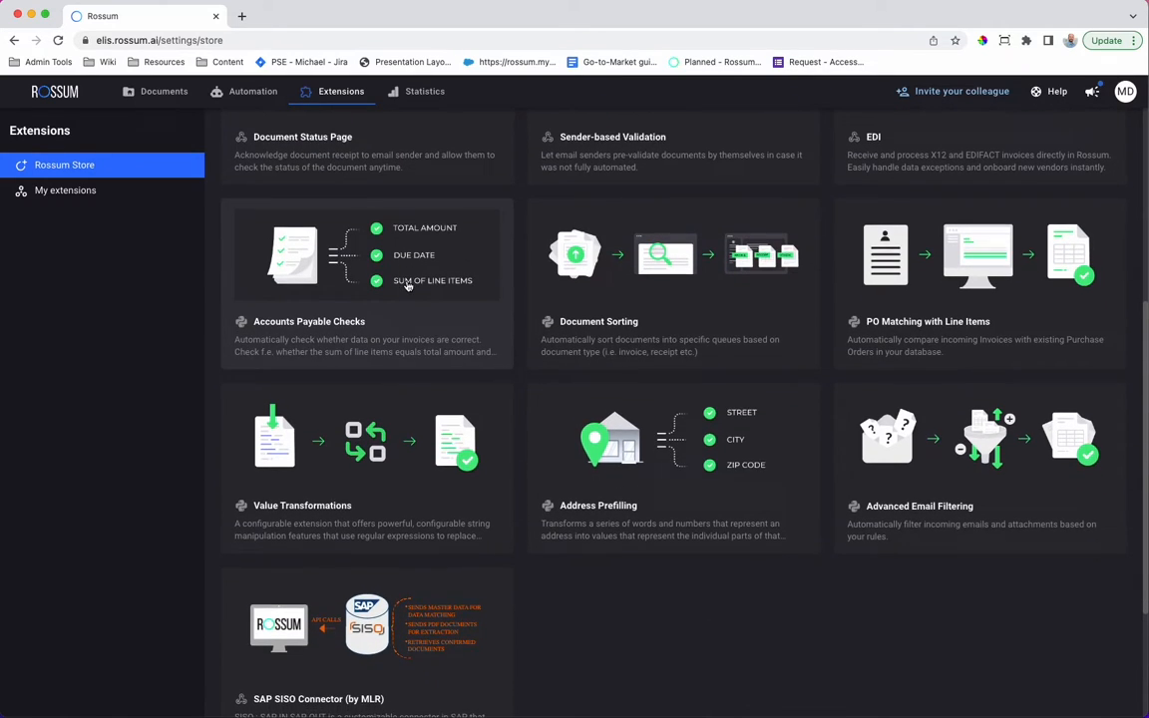
{"action": "scroll", "scroll_direction": "down", "scroll_amount": 3}
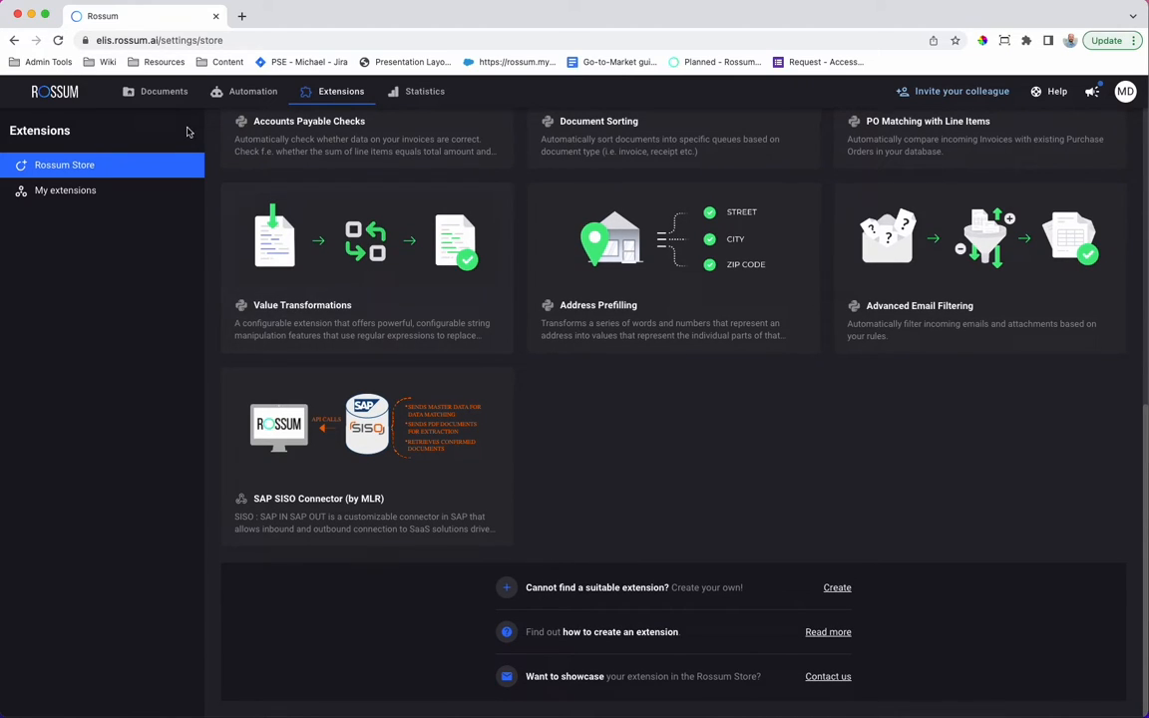
- Return to Documents and open Lacte.pdf in the validation screen
{"action": "left_click", "coordinate": [163, 91]}
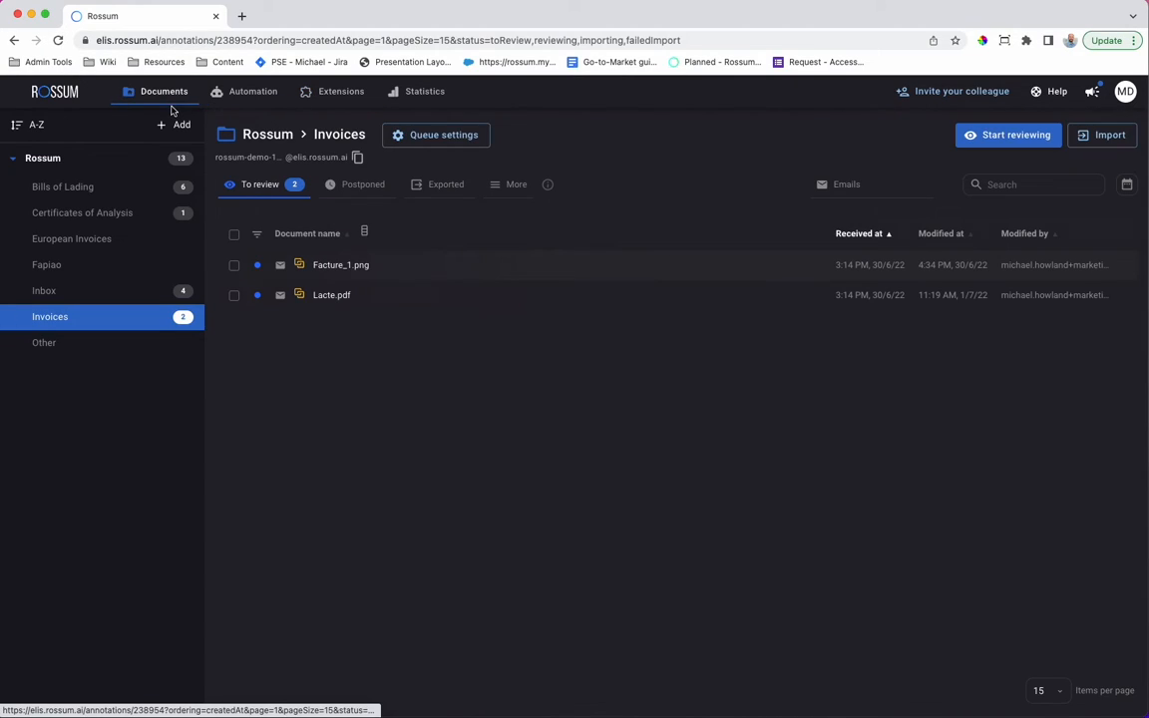
{"action": "left_click", "coordinate": [331, 295]}
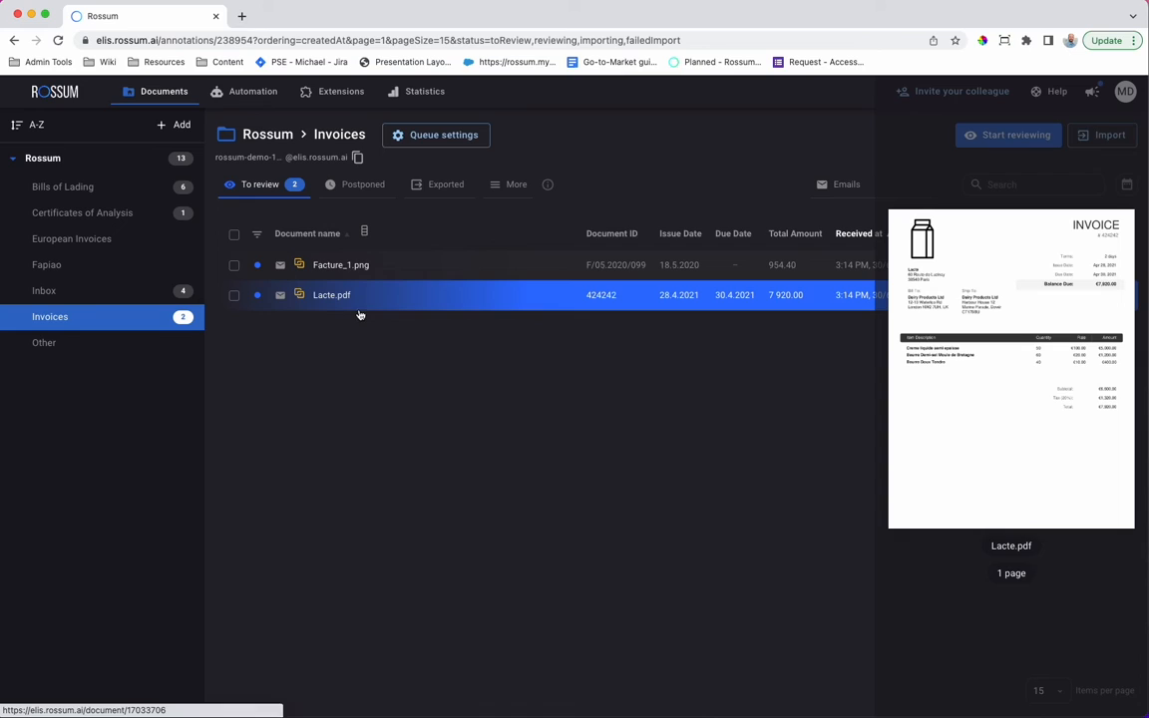
{"action": "double_click", "coordinate": [331, 295]}
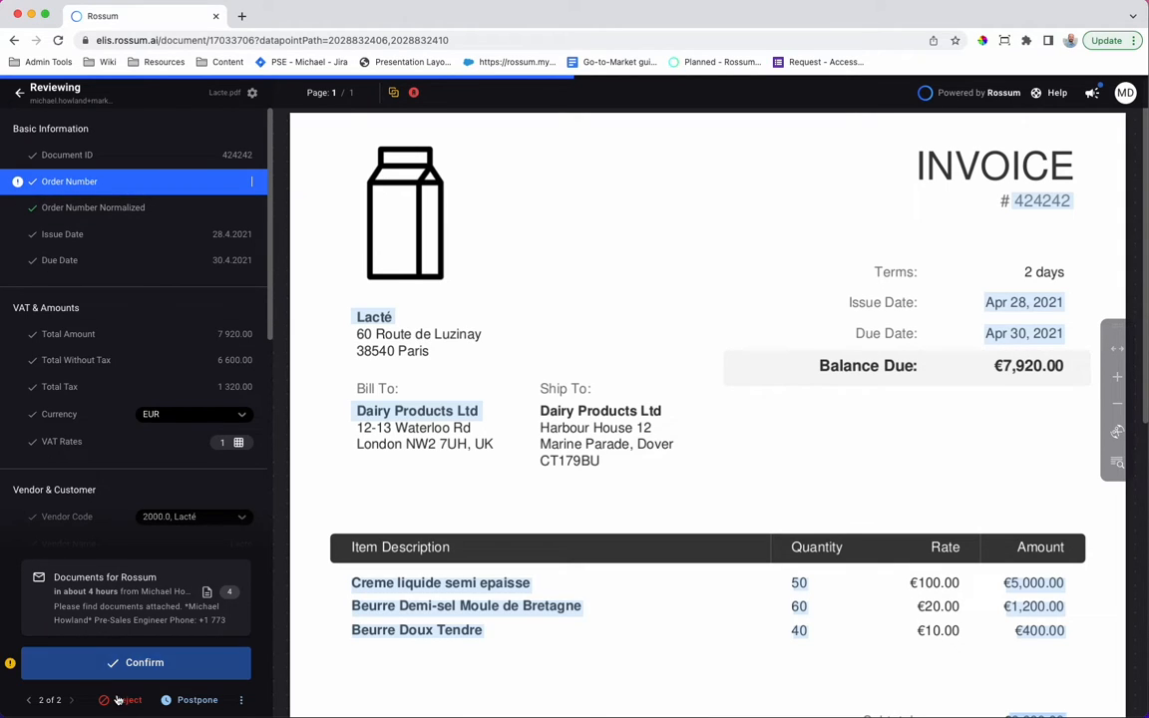
{"action": "left_click", "coordinate": [128, 698]}
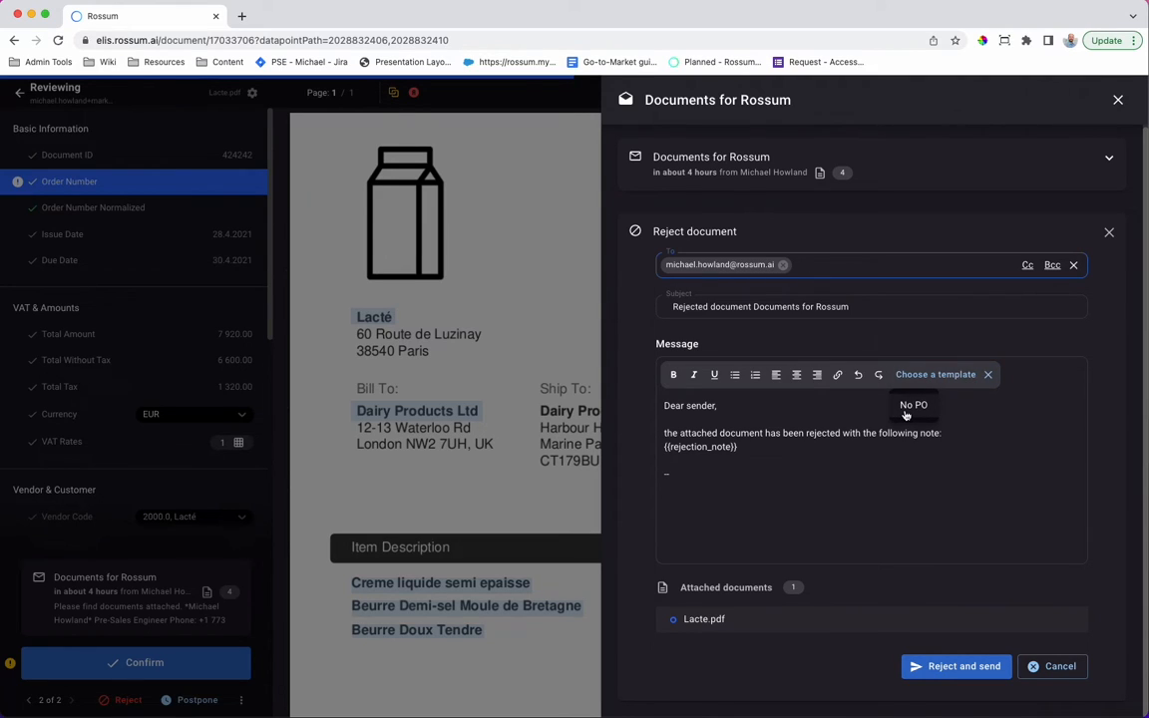
{"action": "left_click", "coordinate": [914, 403]}
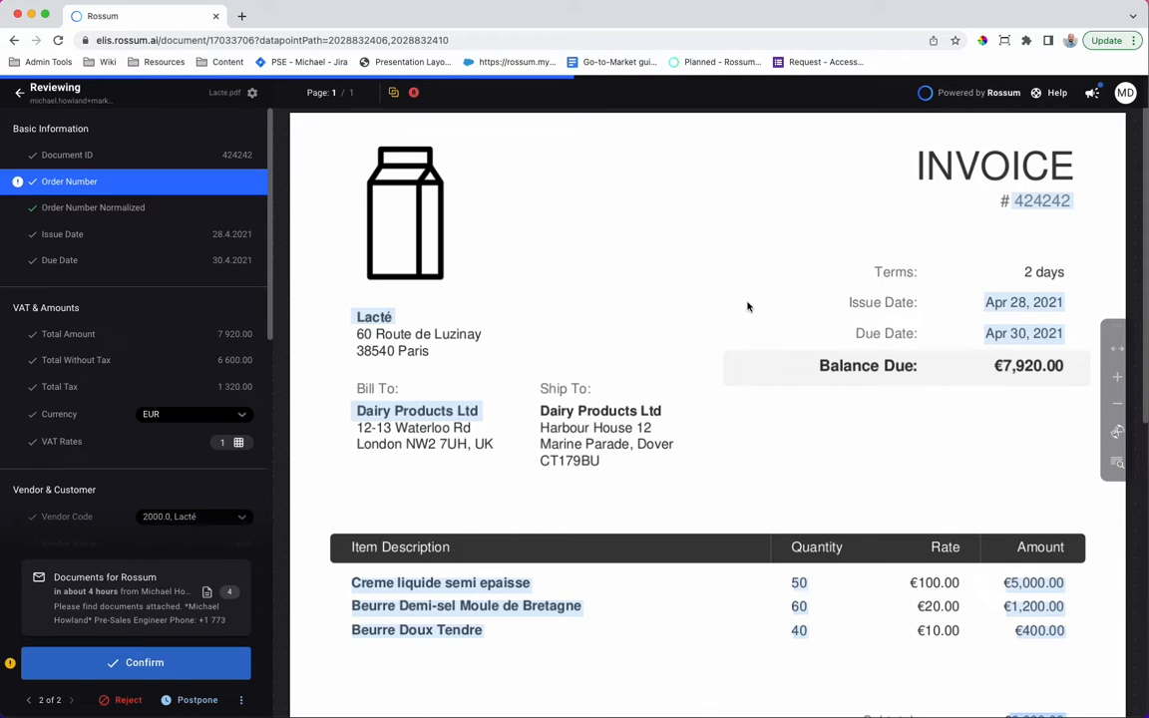
{"action": "mouse_move", "coordinate": [658, 303]}
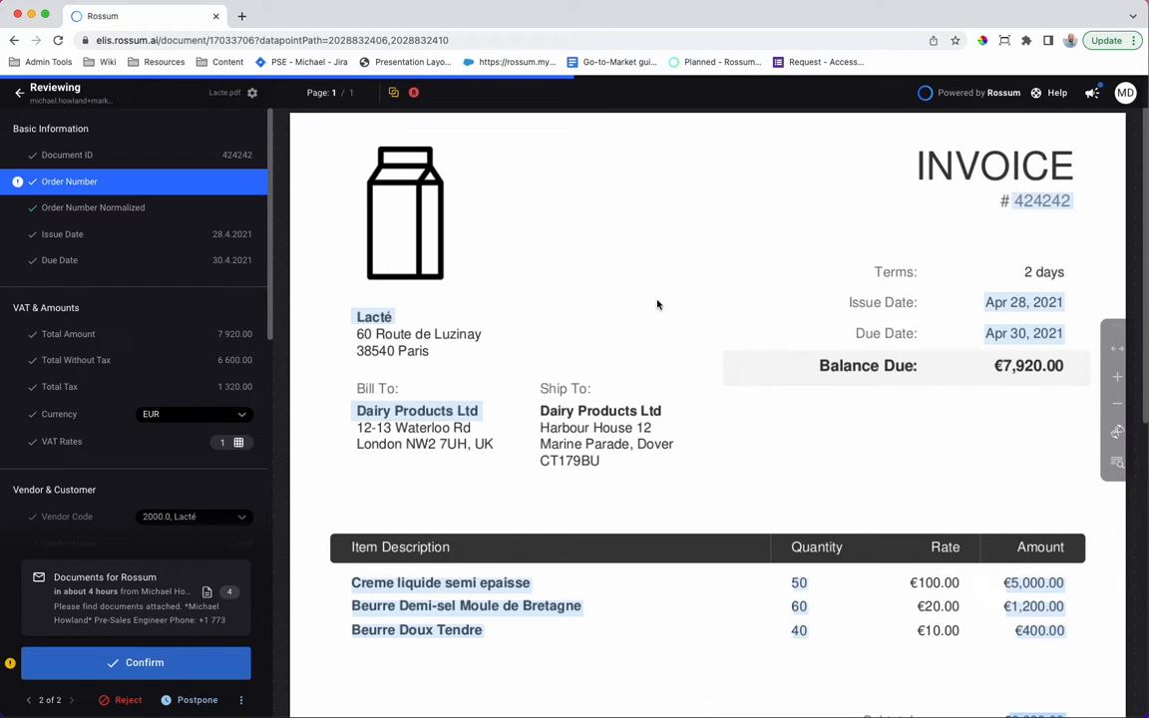
{"action": "mouse_move", "coordinate": [349, 248]}
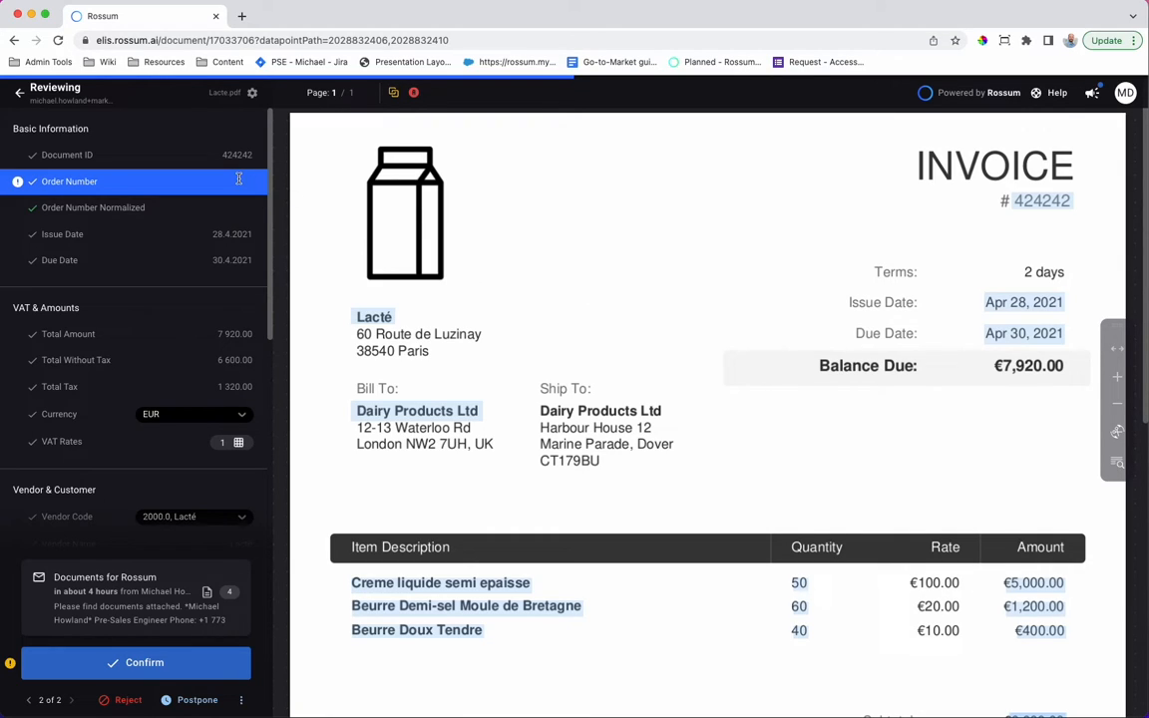
- Enter order number 123 so all line items match the PO
{"action": "left_click", "coordinate": [143, 662]}
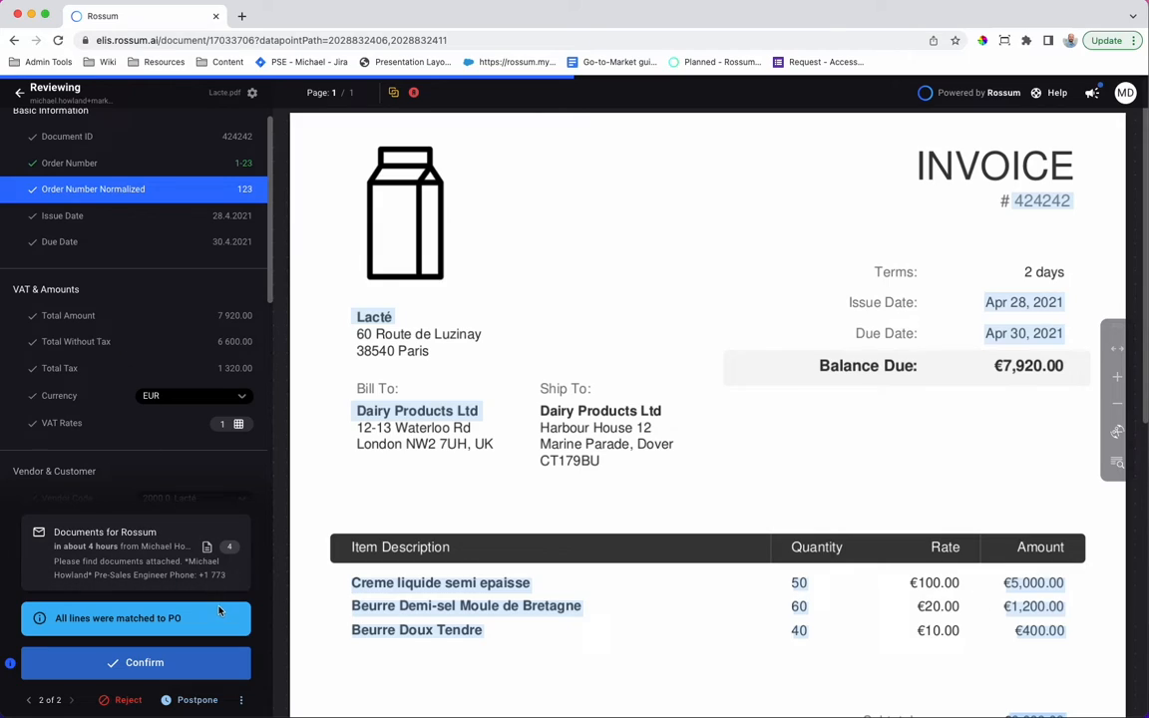
{"action": "mouse_move", "coordinate": [194, 642]}
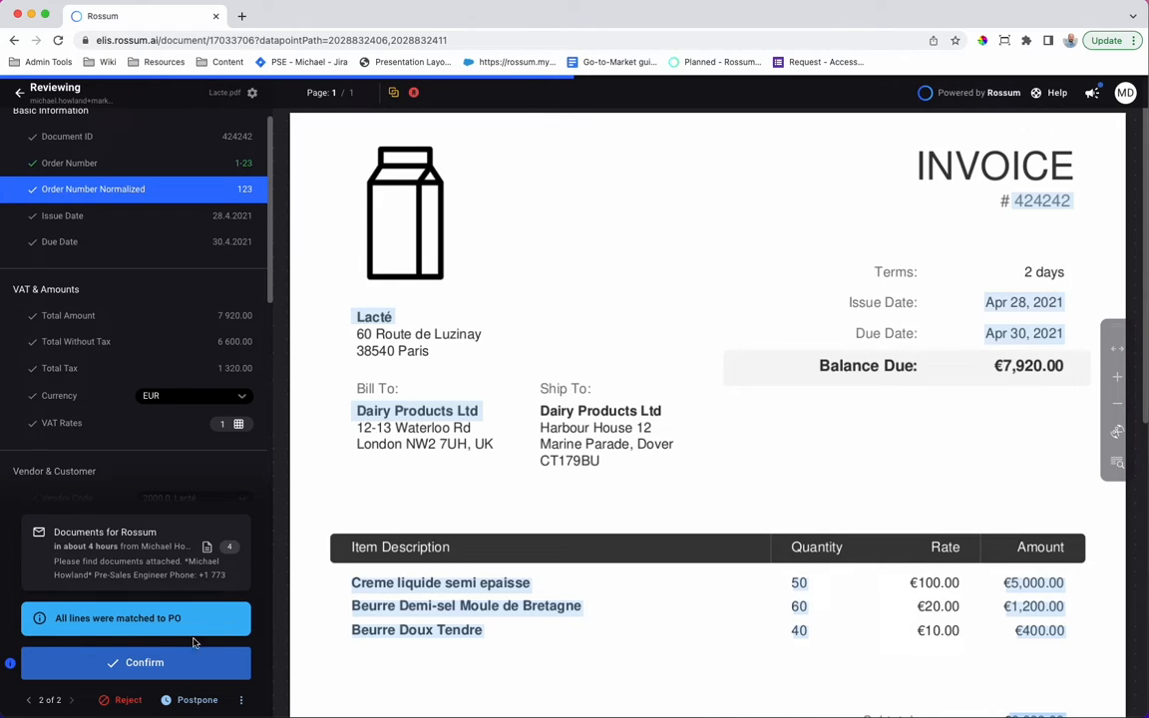
{"action": "mouse_move", "coordinate": [1109, 614]}
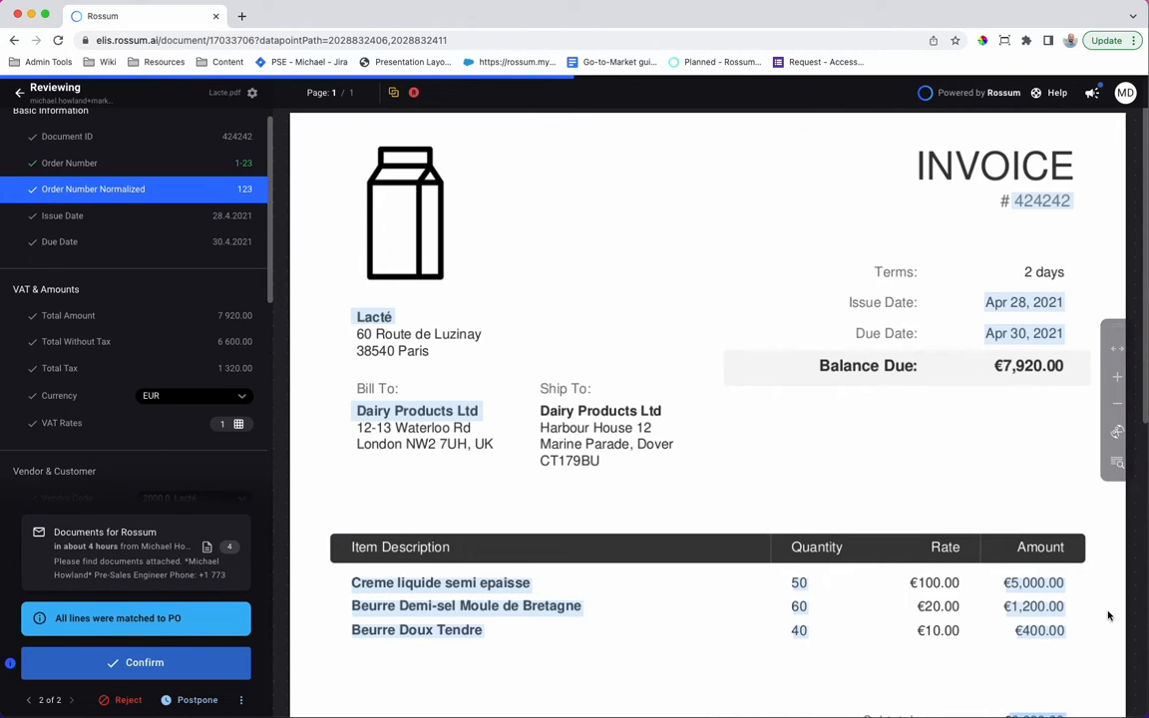
{"action": "mouse_move", "coordinate": [124, 307]}
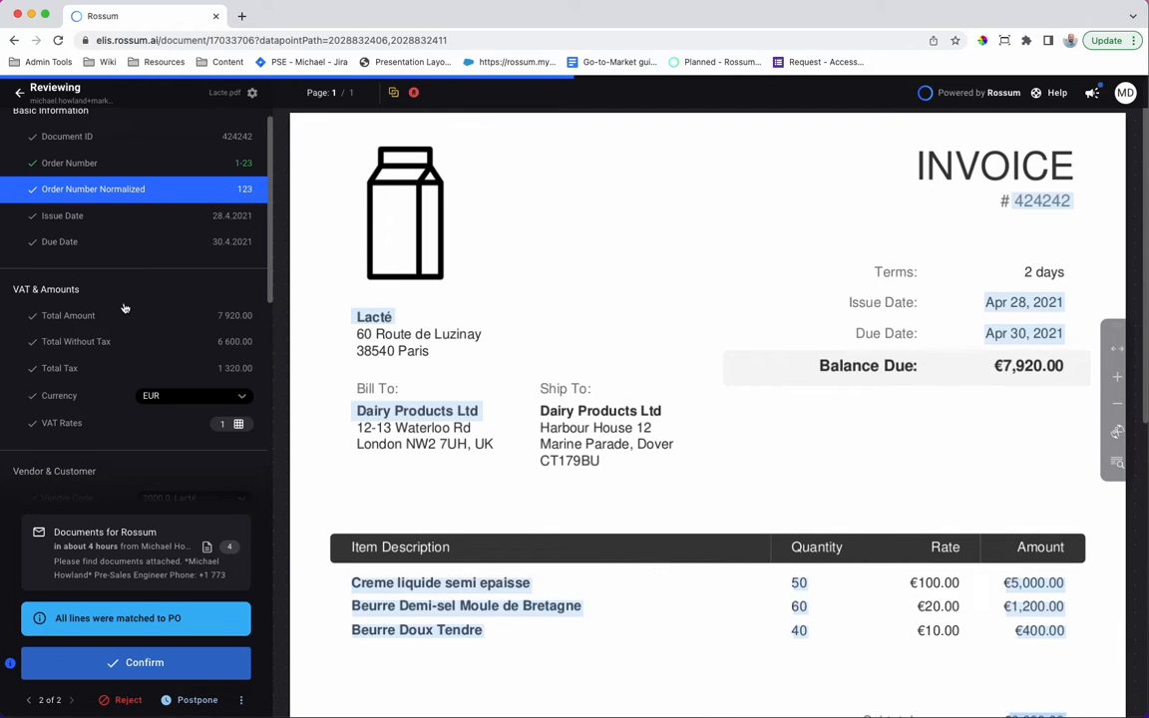
{"action": "mouse_move", "coordinate": [151, 252]}
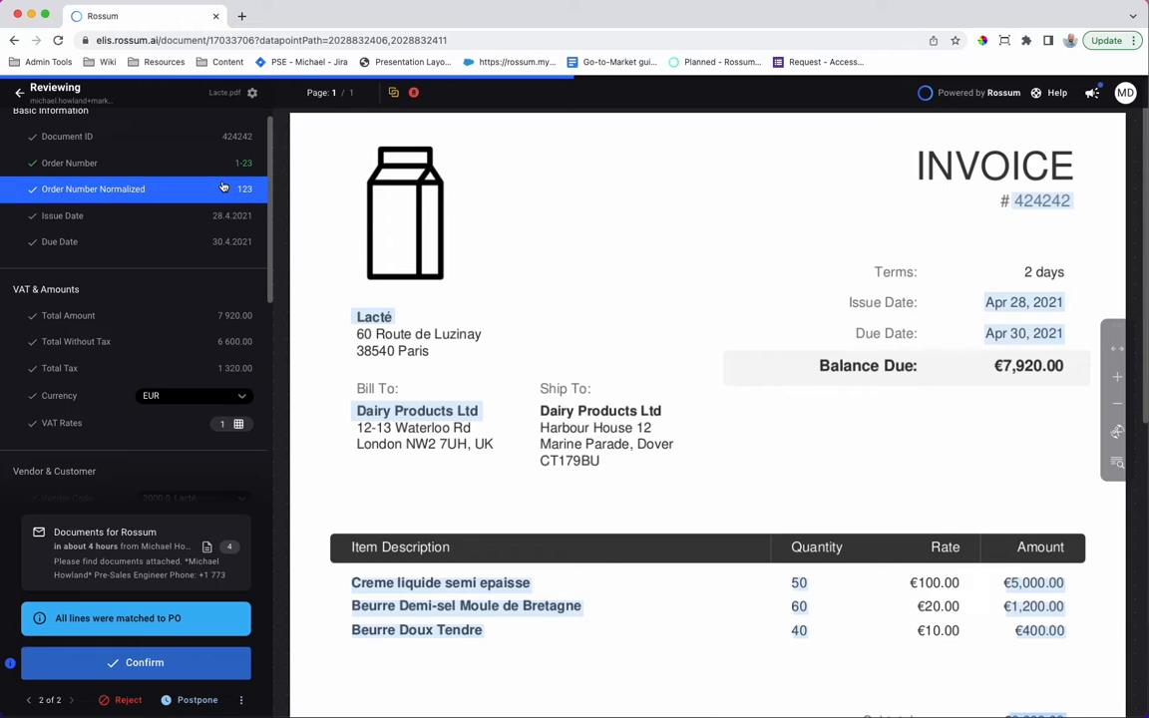
{"action": "mouse_move", "coordinate": [223, 209]}
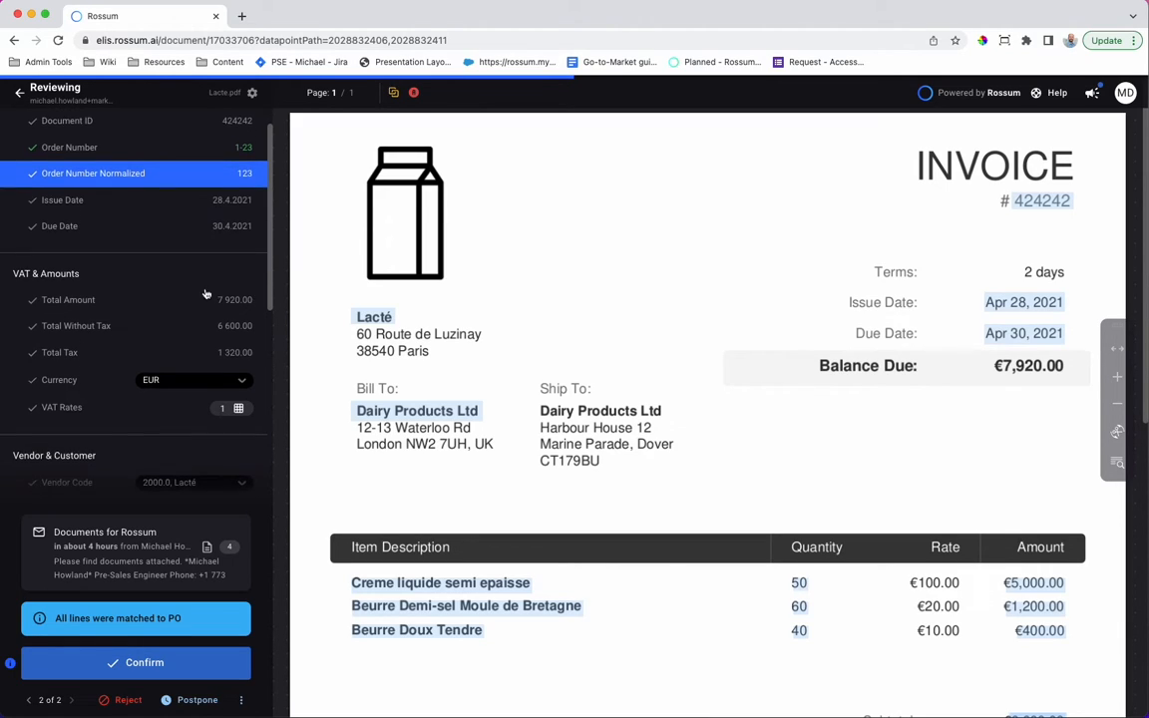
{"action": "scroll", "scroll_direction": "down", "scroll_amount": 3}
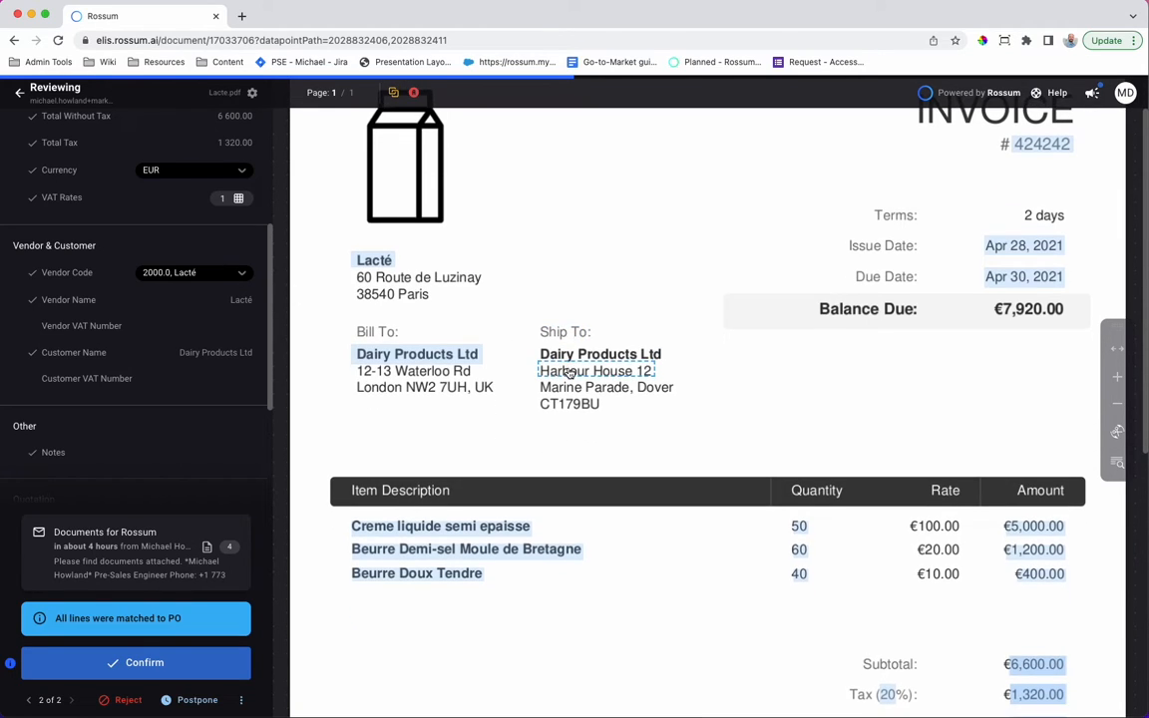
{"action": "scroll", "scroll_direction": "down", "scroll_amount": 3}
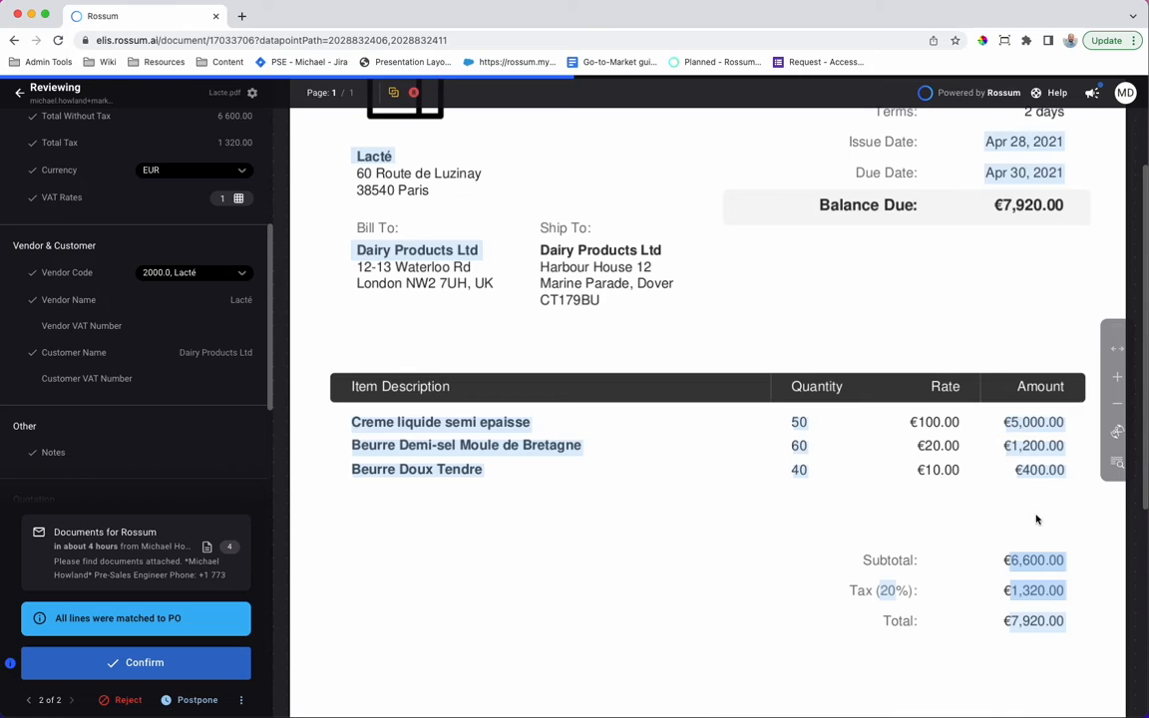
{"action": "mouse_move", "coordinate": [1073, 566]}
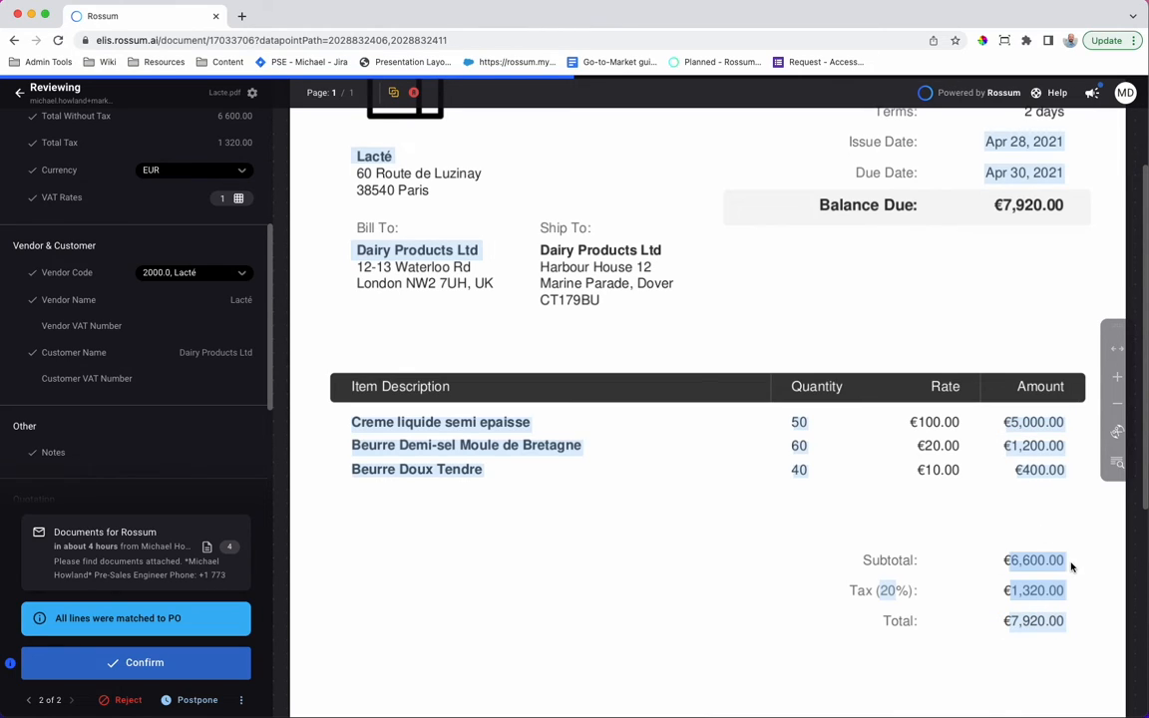
{"action": "mouse_move", "coordinate": [1073, 591]}
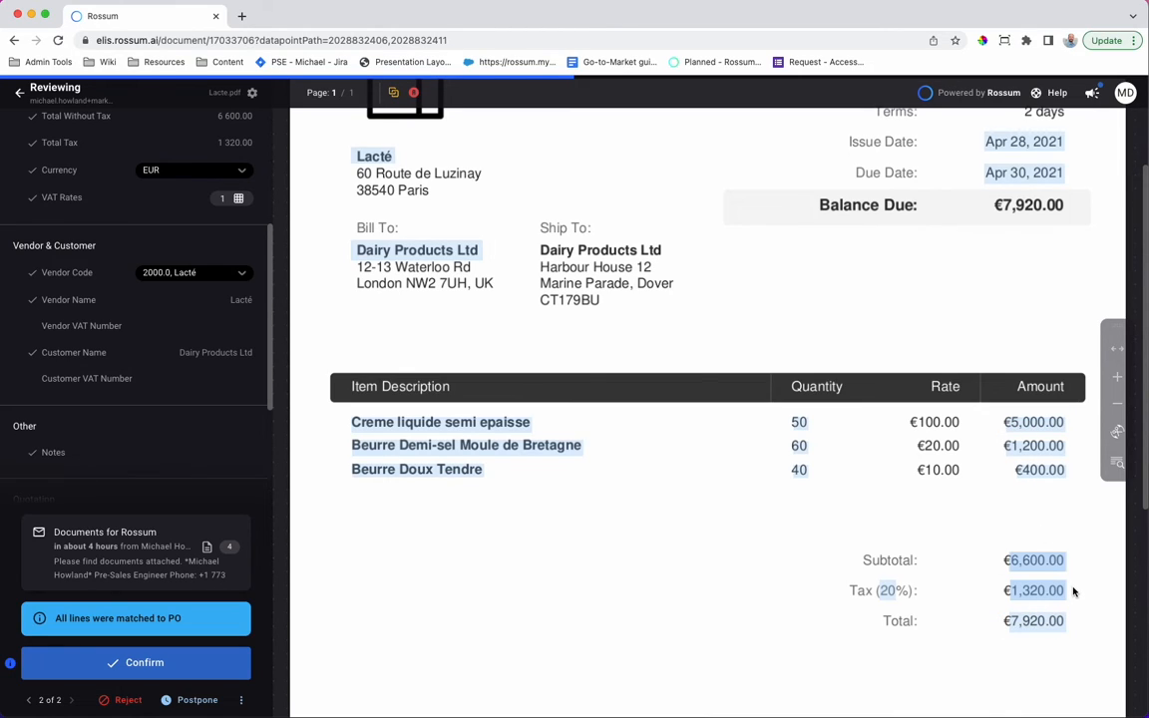
{"action": "mouse_move", "coordinate": [718, 469]}
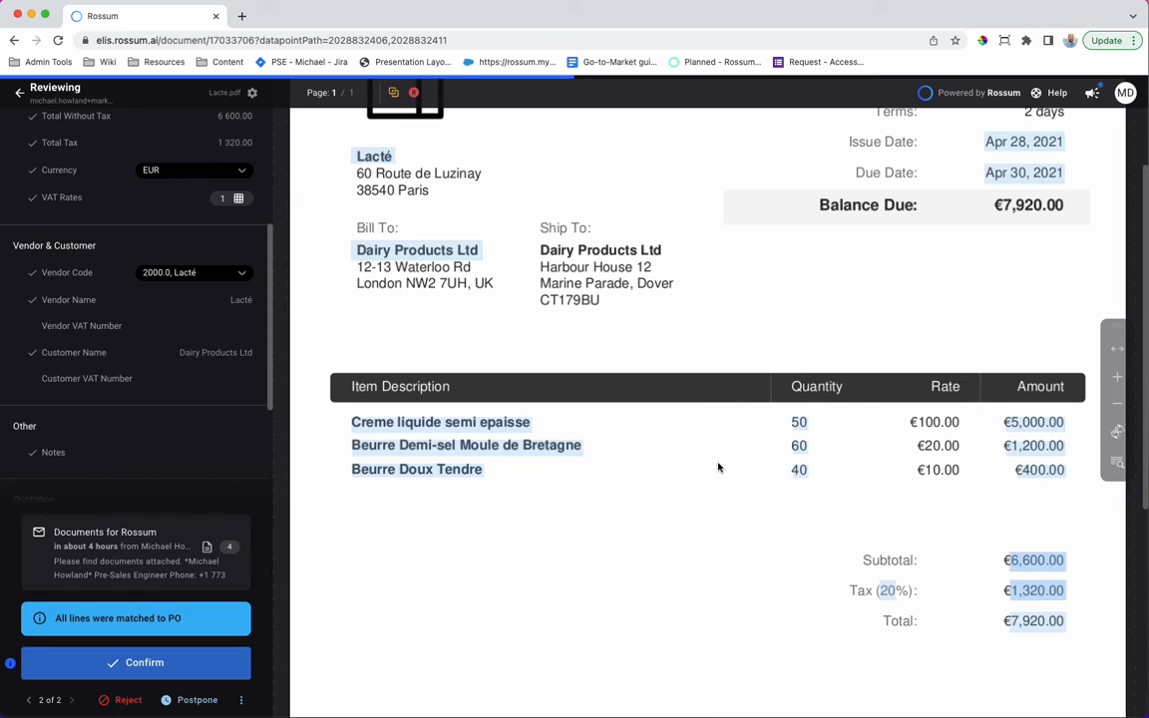
{"action": "mouse_move", "coordinate": [1059, 494]}
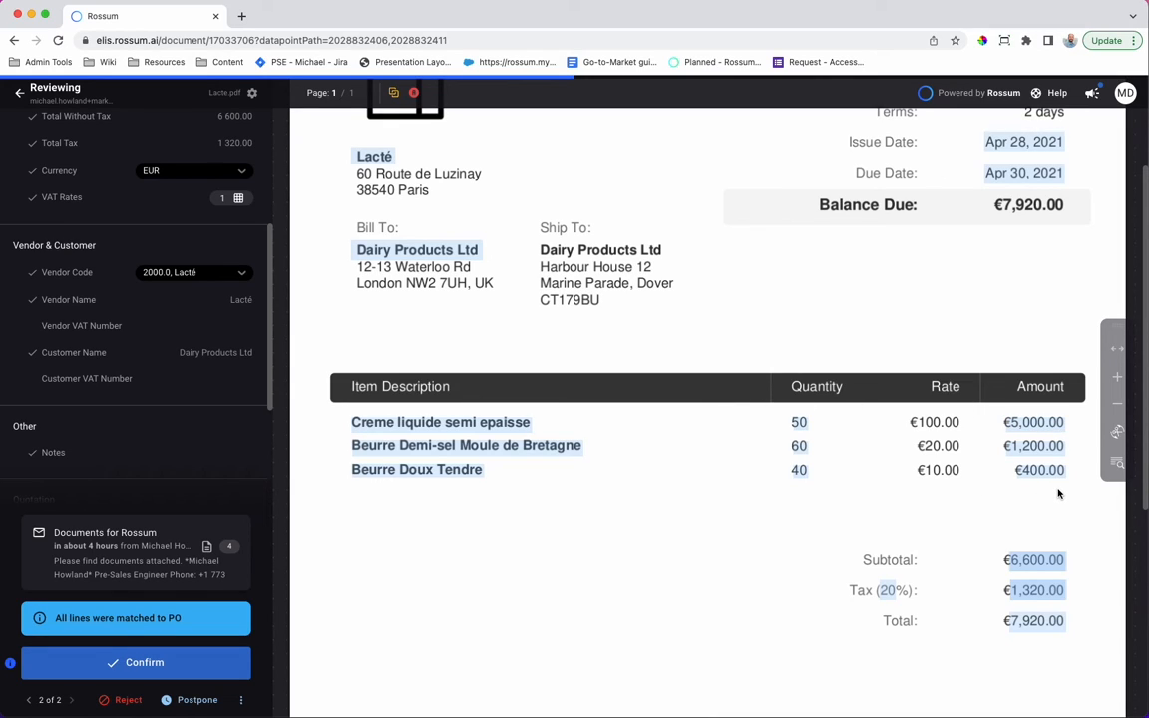
{"action": "left_click", "coordinate": [1033, 590]}
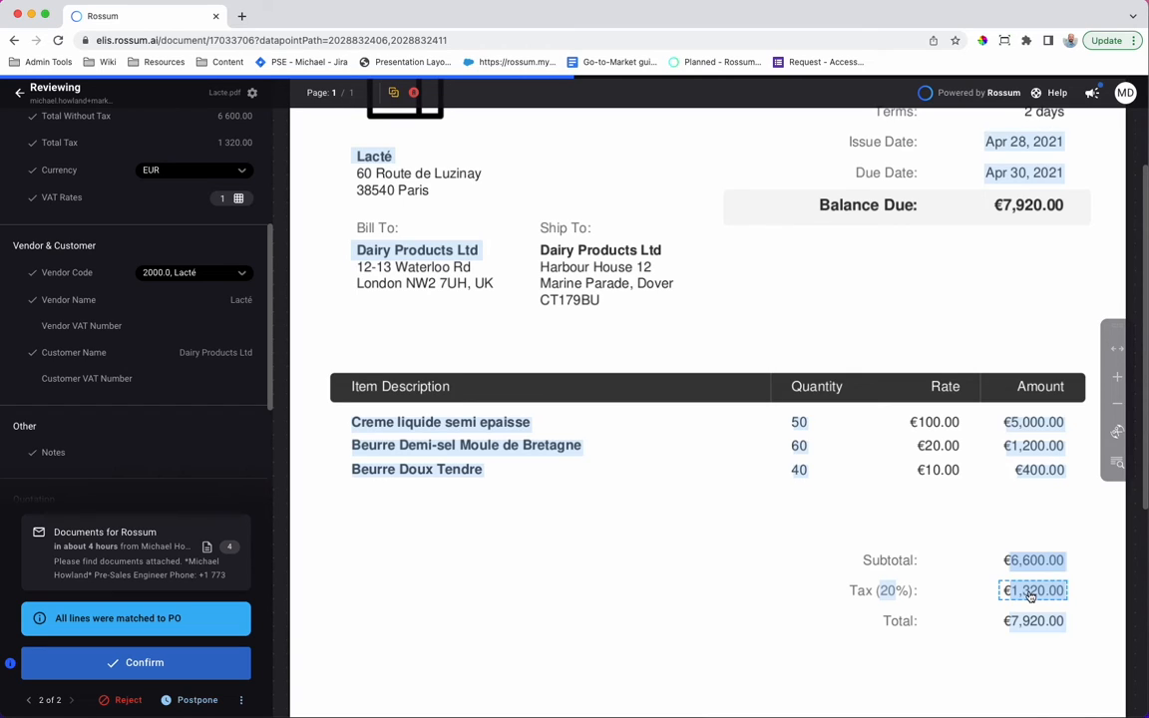
{"action": "left_click", "coordinate": [879, 590]}
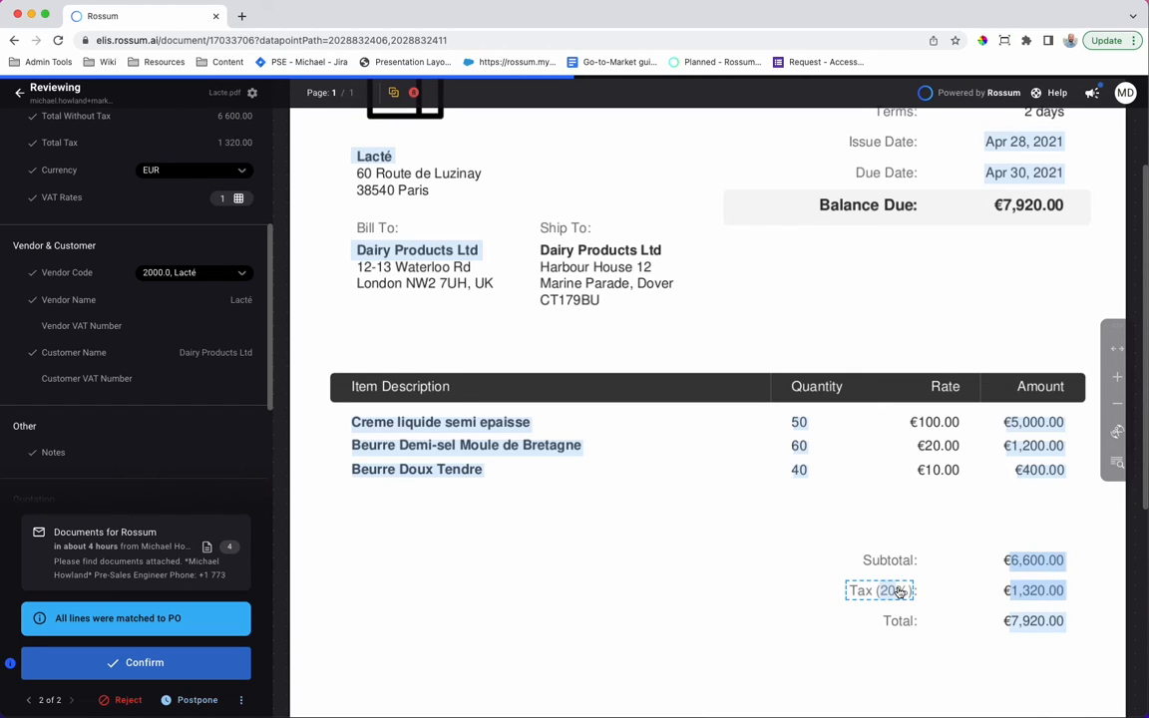